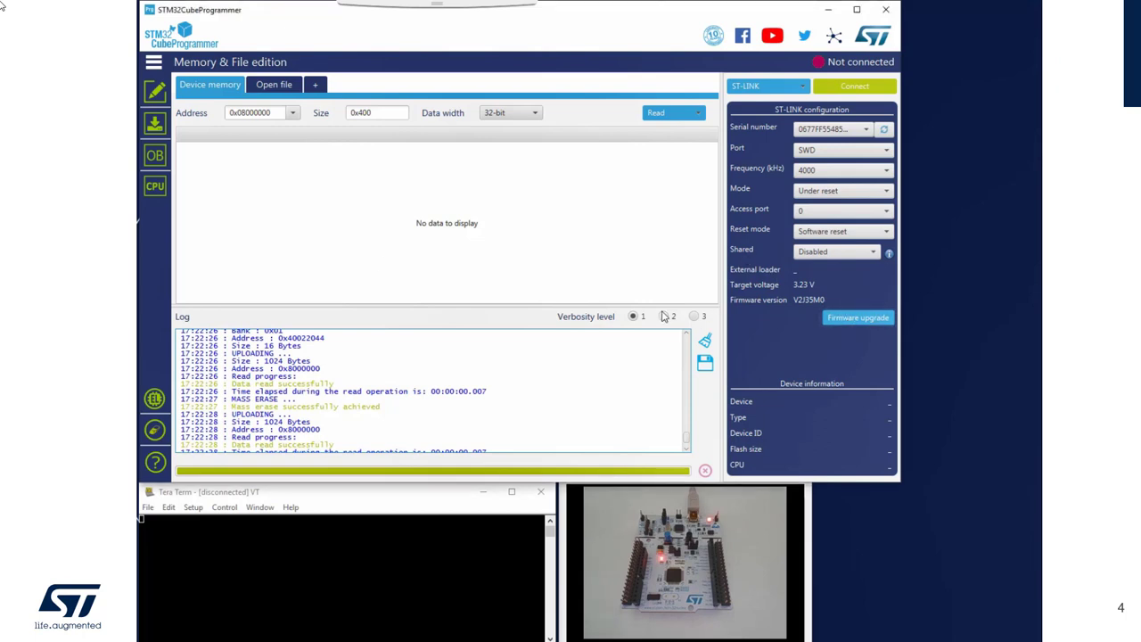
Start the ST-LINK firmware upgrade tool and put the probe into update mode.
left_click(856, 318)
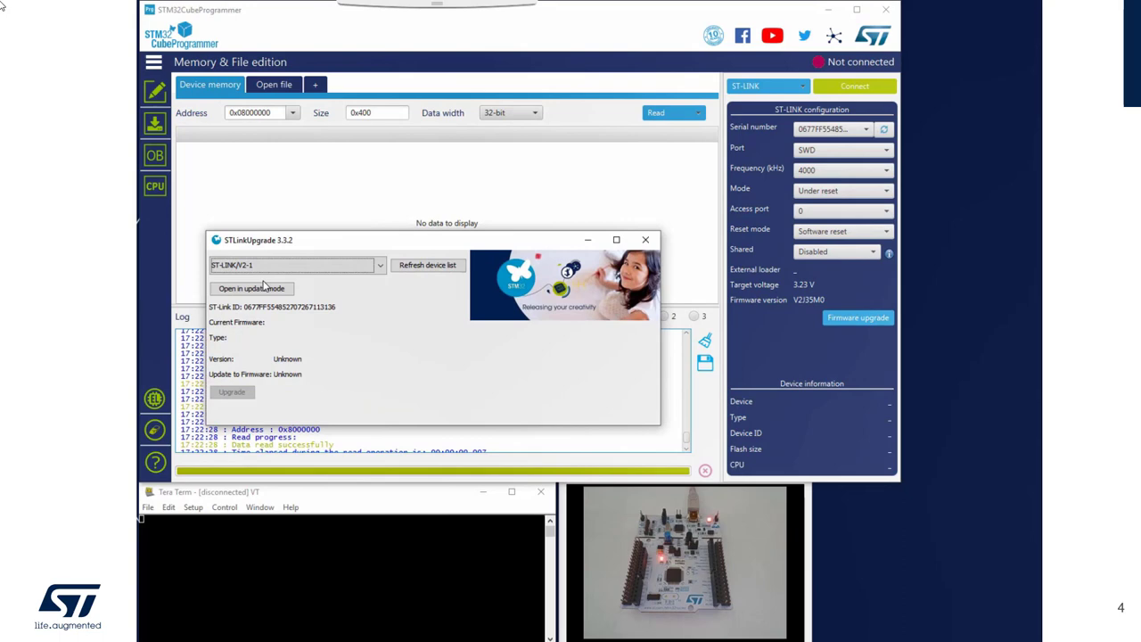
mouse_move(859, 318)
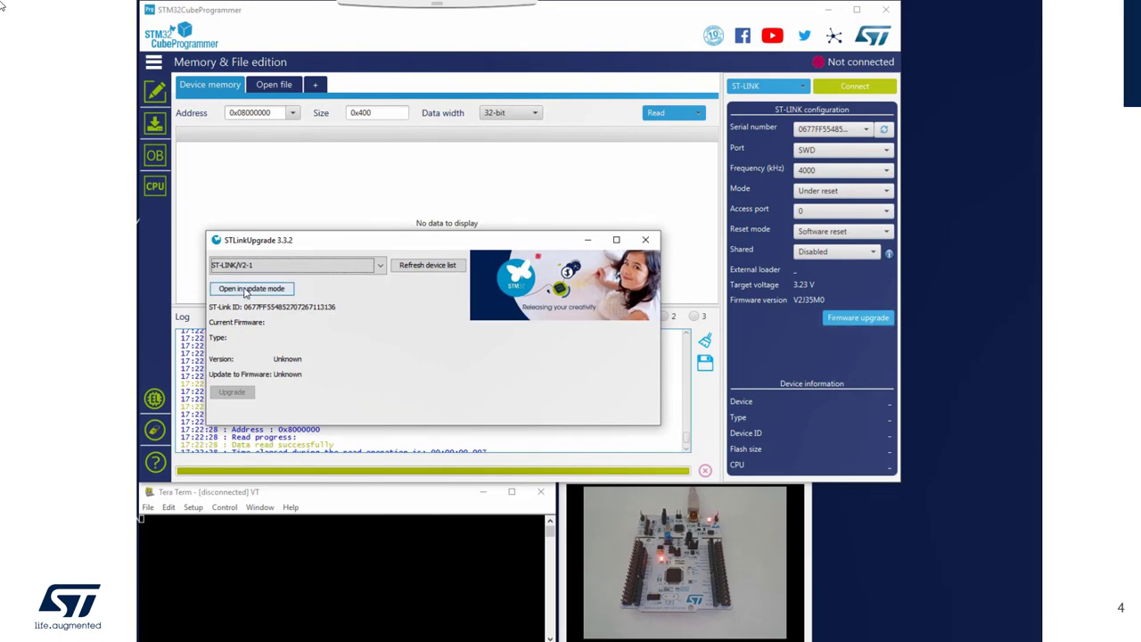
left_click(252, 289)
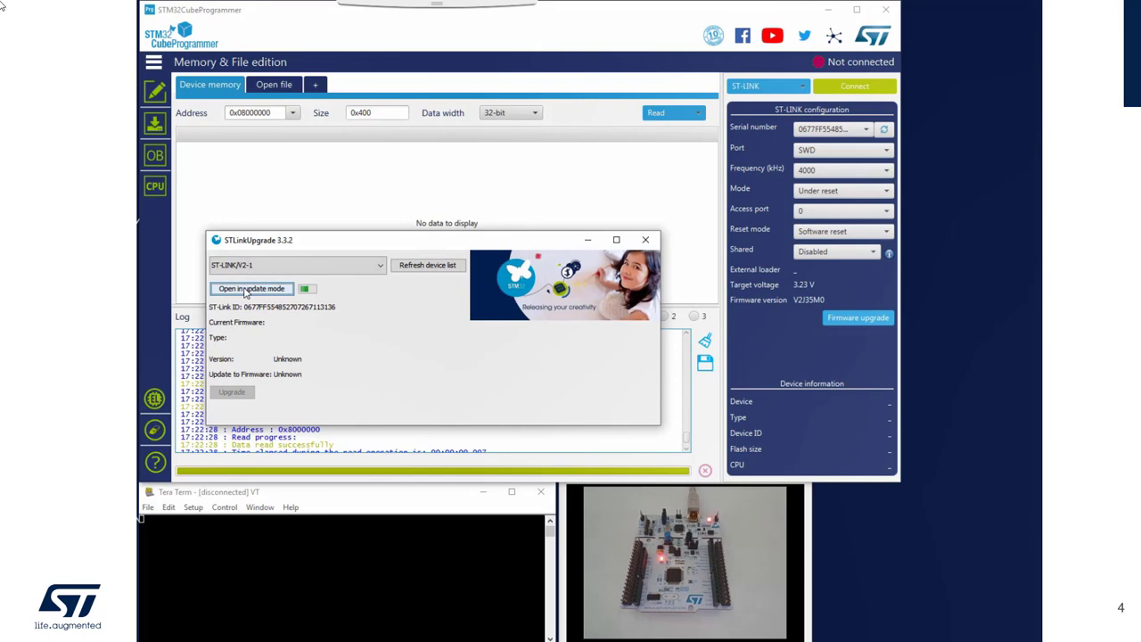
left_click(250, 289)
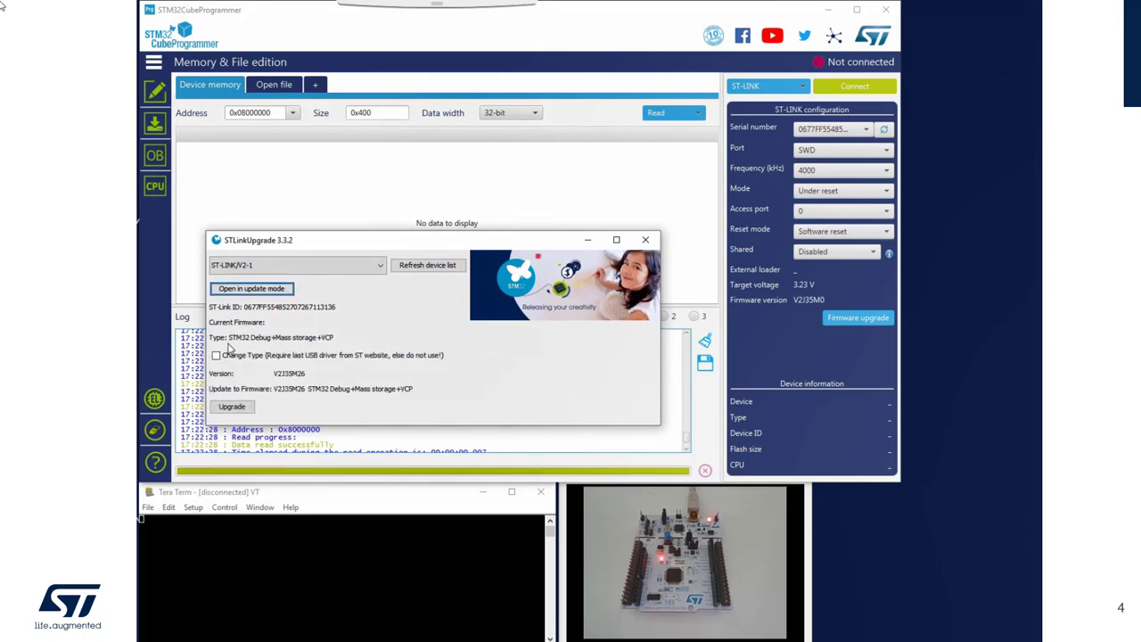
mouse_move(289, 349)
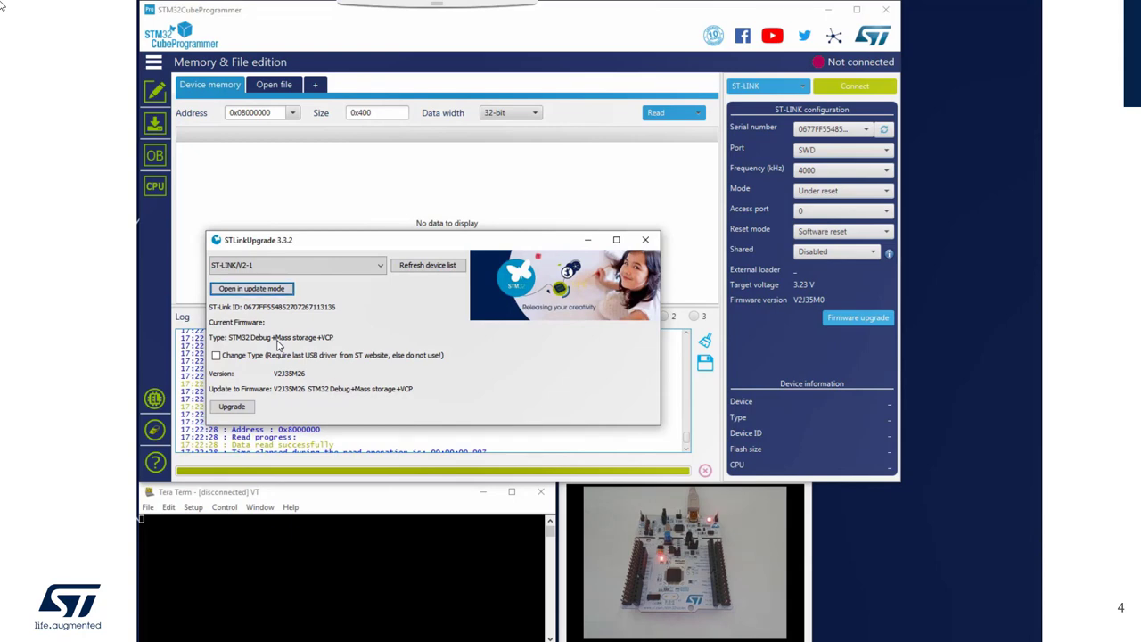
mouse_move(325, 336)
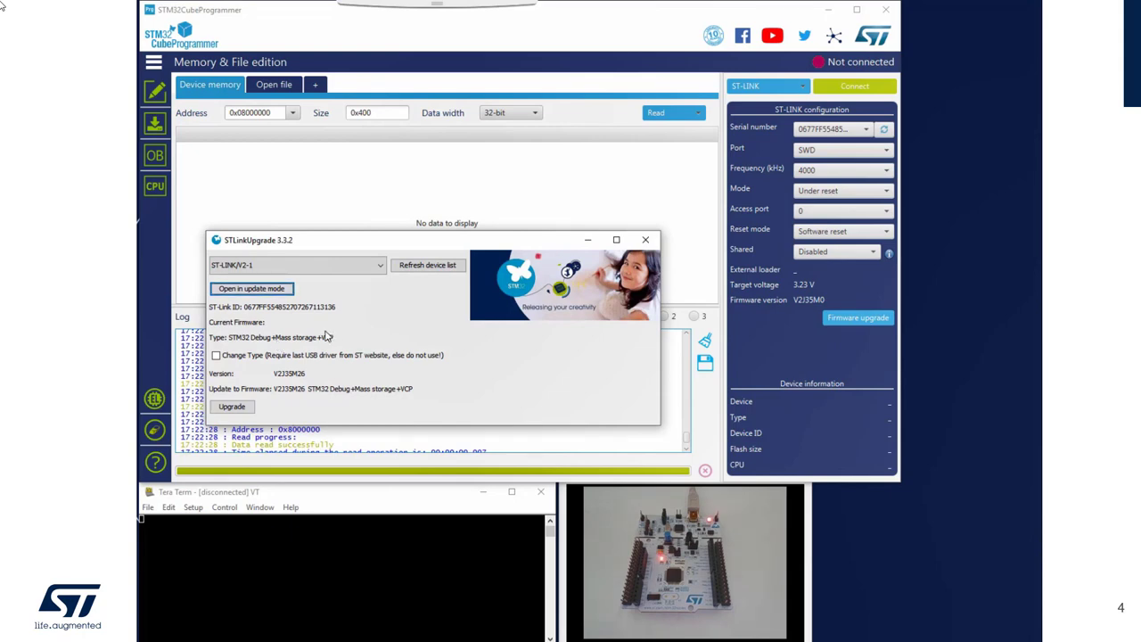
mouse_move(292, 333)
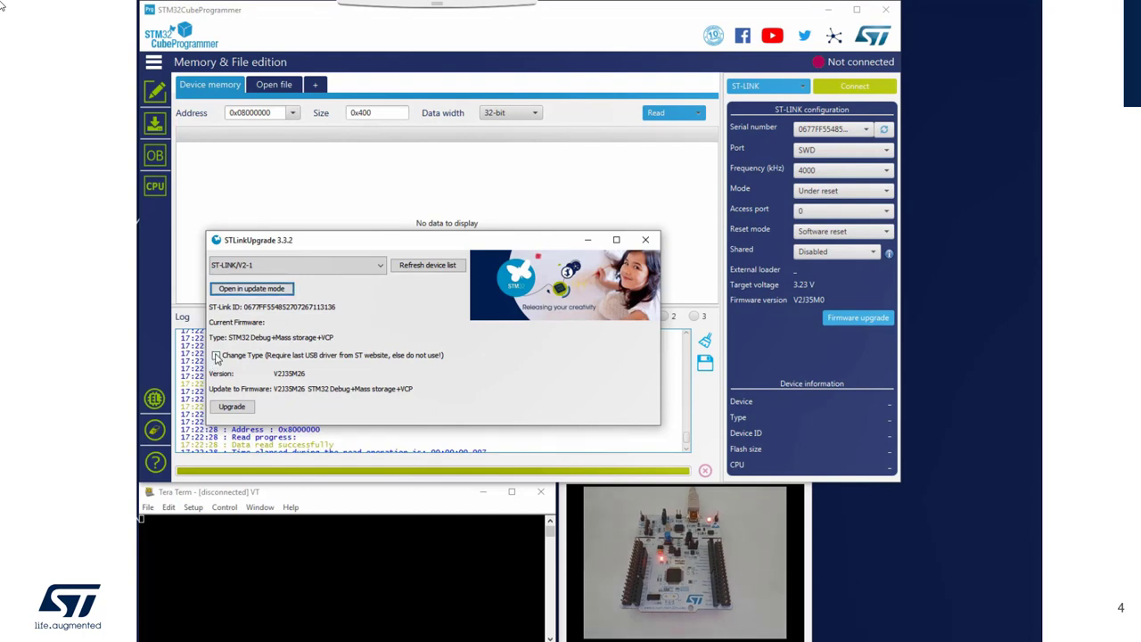
Change the probe type to STM32 Debug+VCP and run the firmware upgrade.
left_click(218, 354)
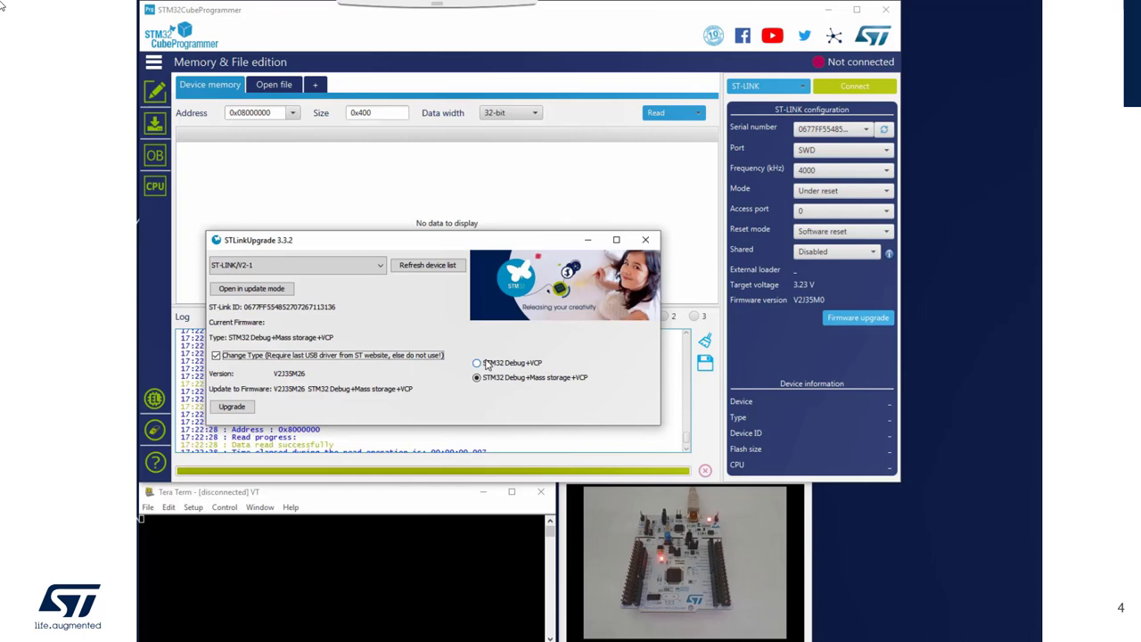
mouse_move(510, 369)
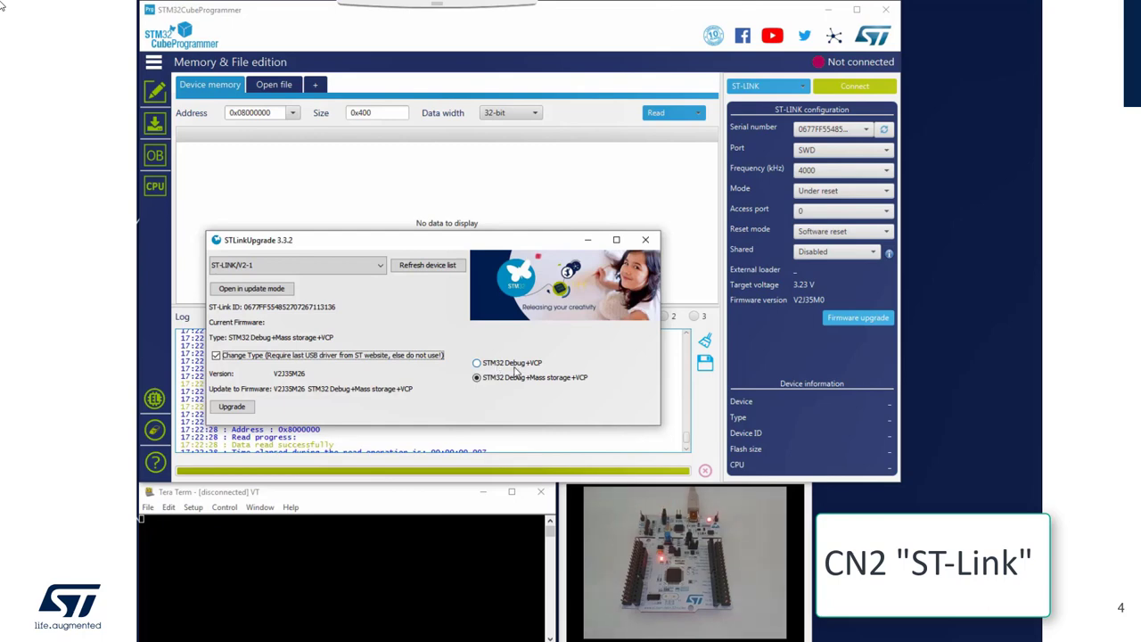
left_click(477, 363)
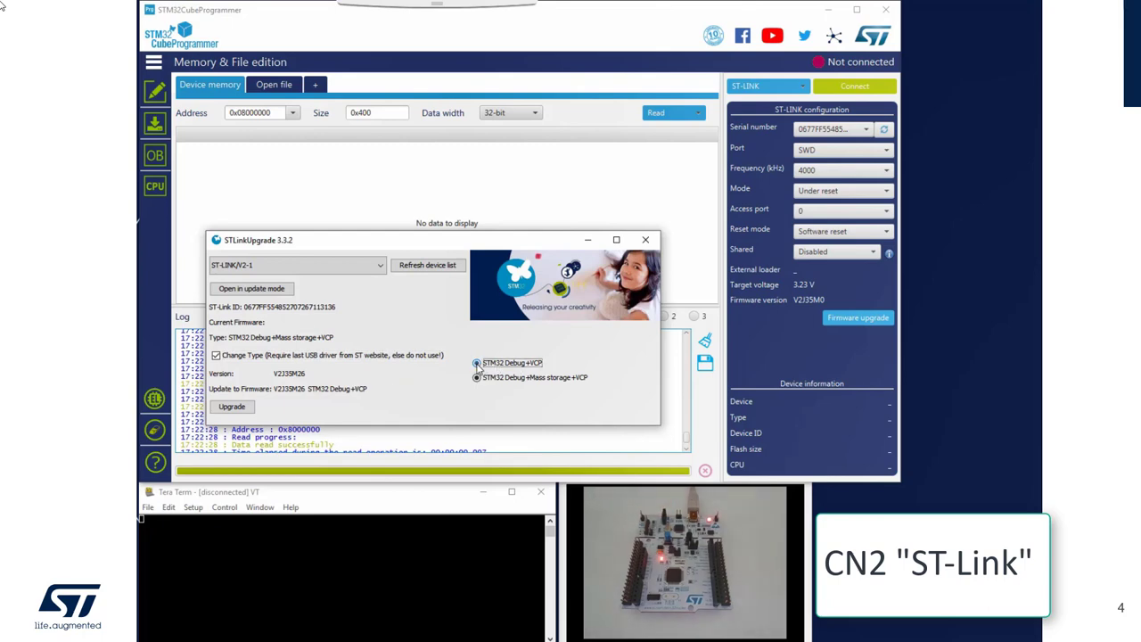
left_click(232, 406)
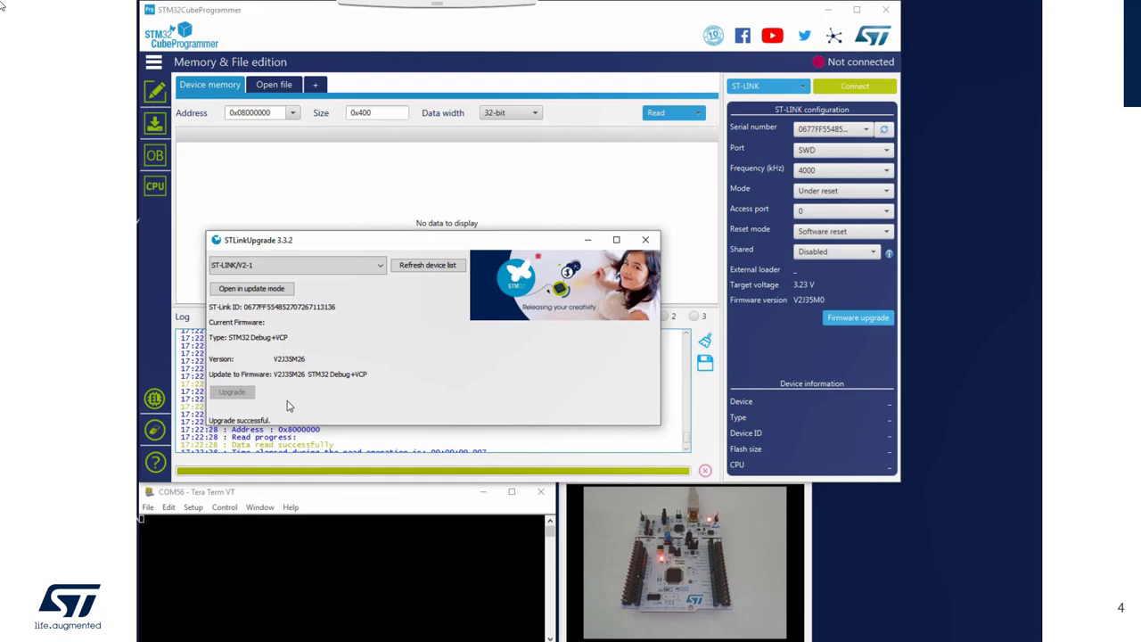
Connect to the STM32L4 board and show its option bytes with RDP still at AA.
left_click(645, 239)
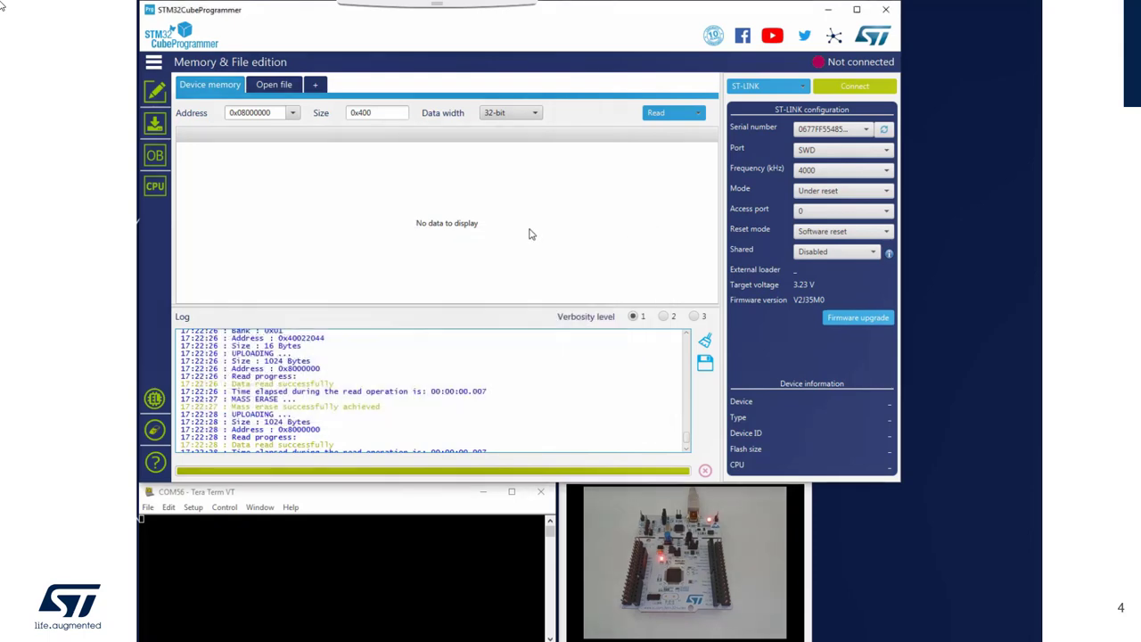
left_click(852, 85)
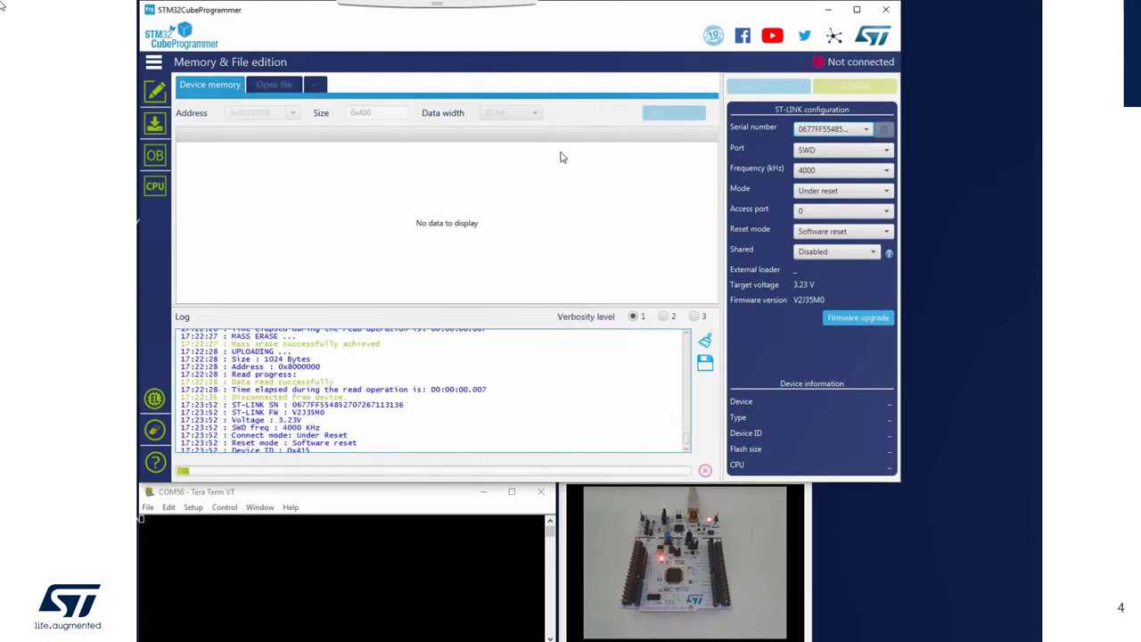
left_click(656, 112)
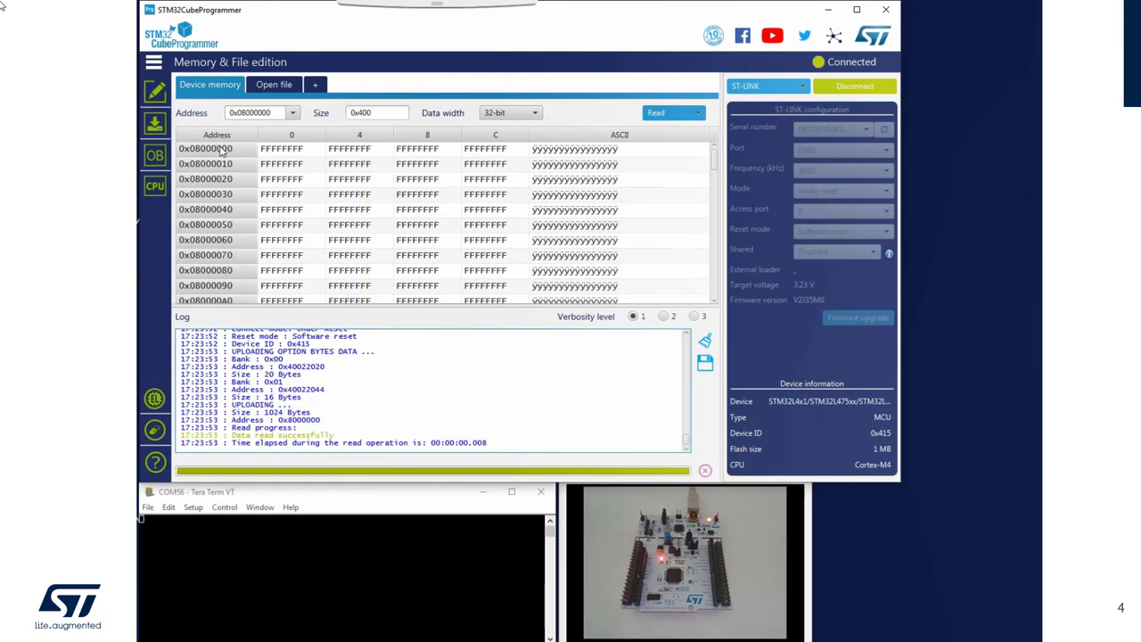
left_click(154, 155)
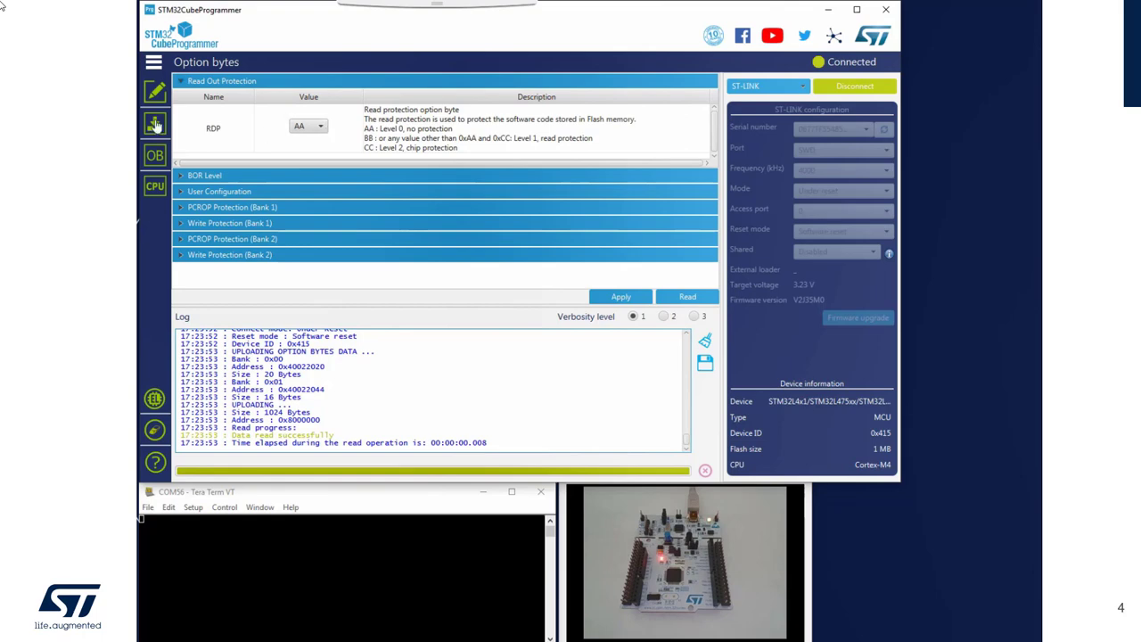
Program LED_Blinking.elf to the board from the Erasing & Programming page.
left_click(154, 125)
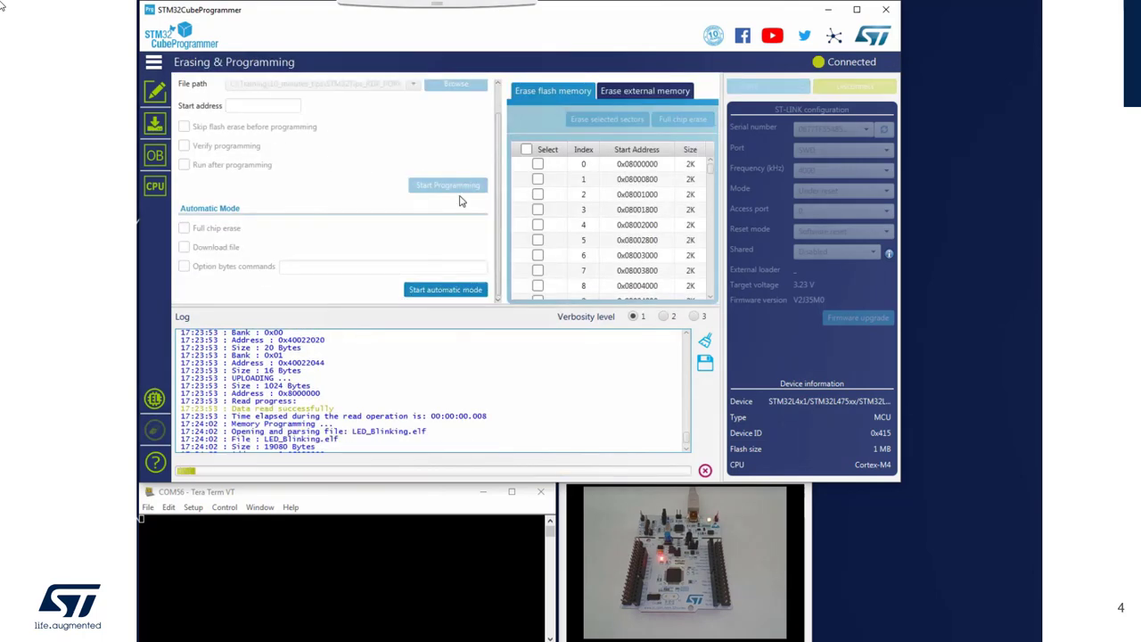
left_click(448, 183)
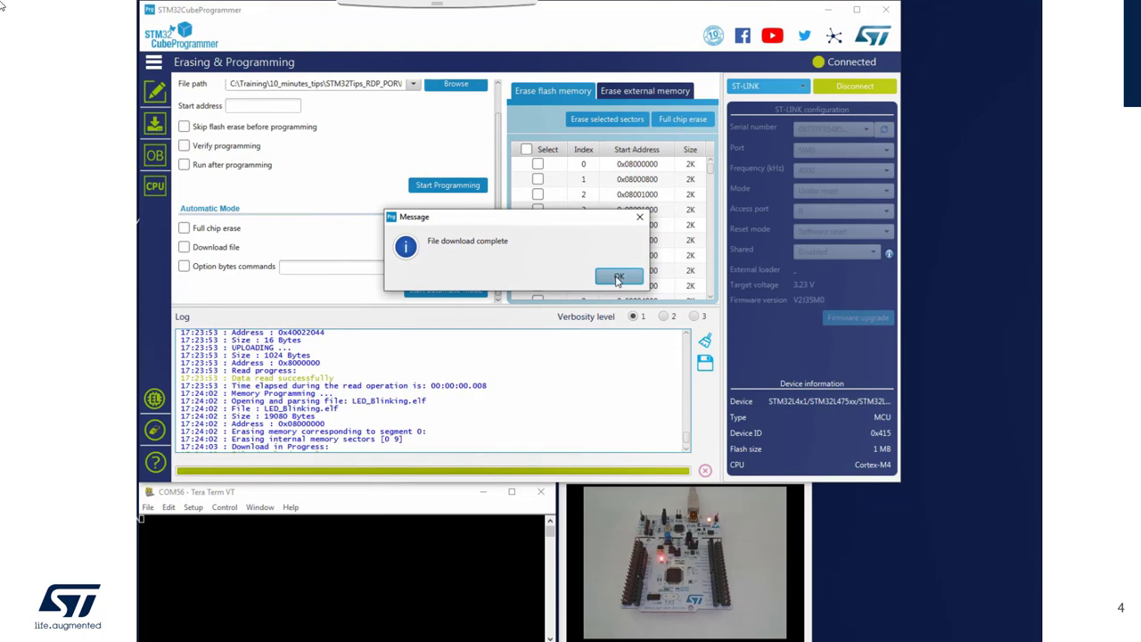
left_click(618, 275)
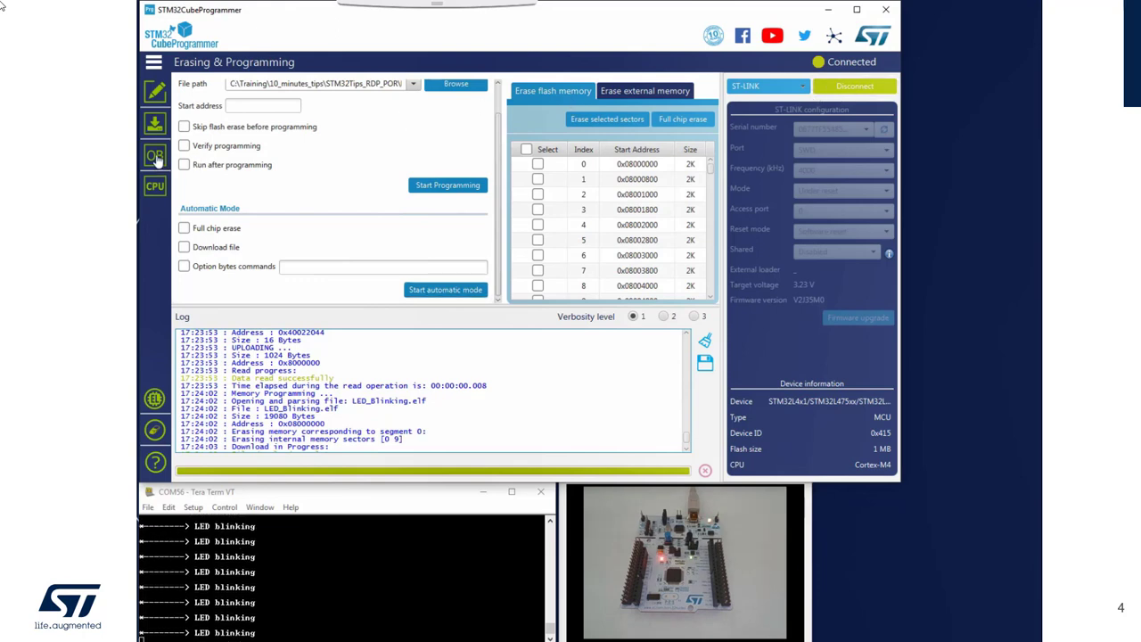
Apply RDP level 1 (BB) in the option bytes and acknowledge the lost connection.
left_click(154, 157)
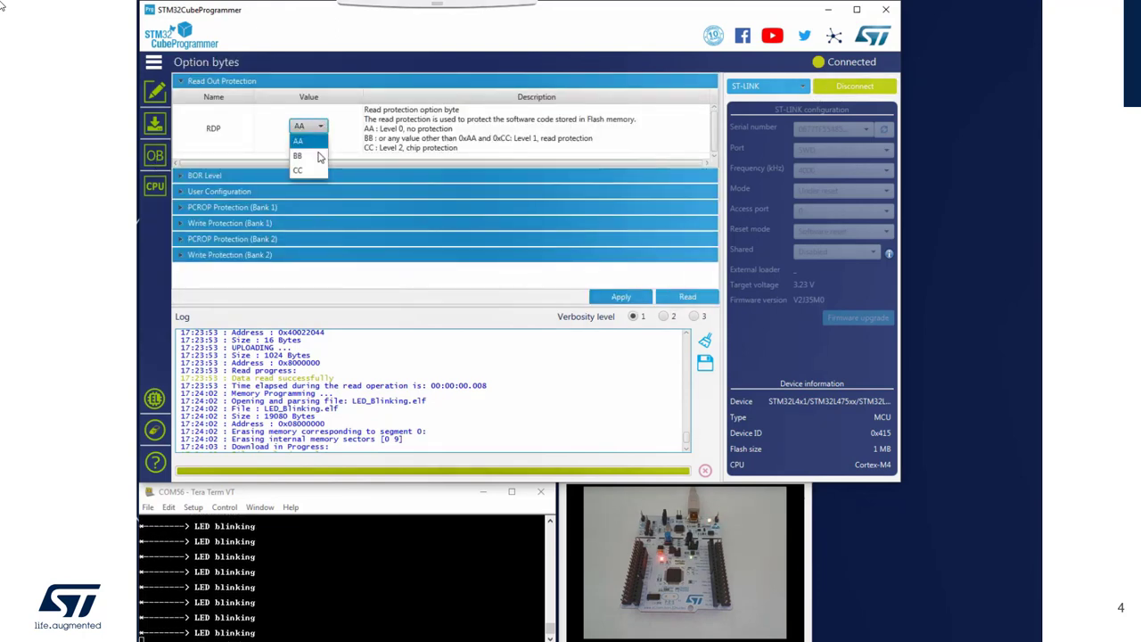
left_click(298, 155)
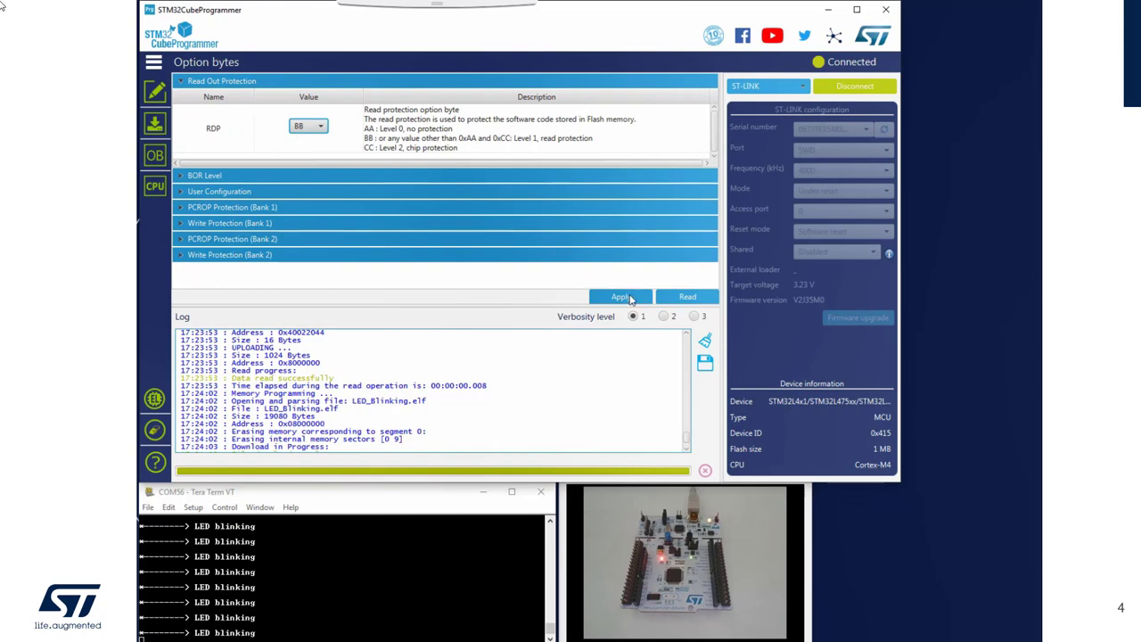
left_click(621, 296)
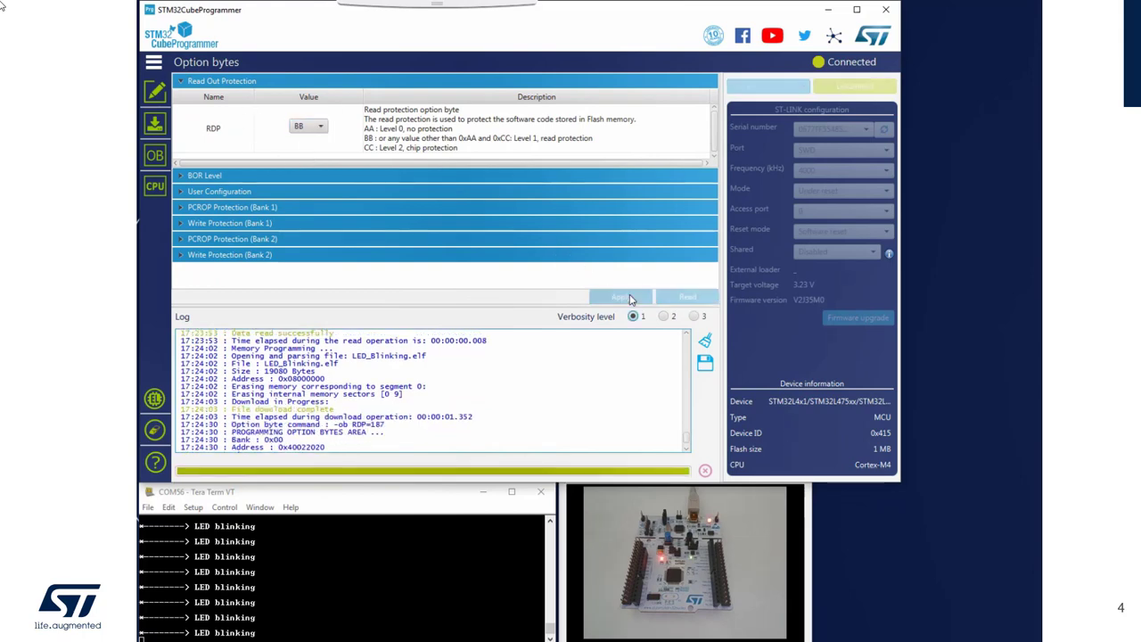
left_click(620, 296)
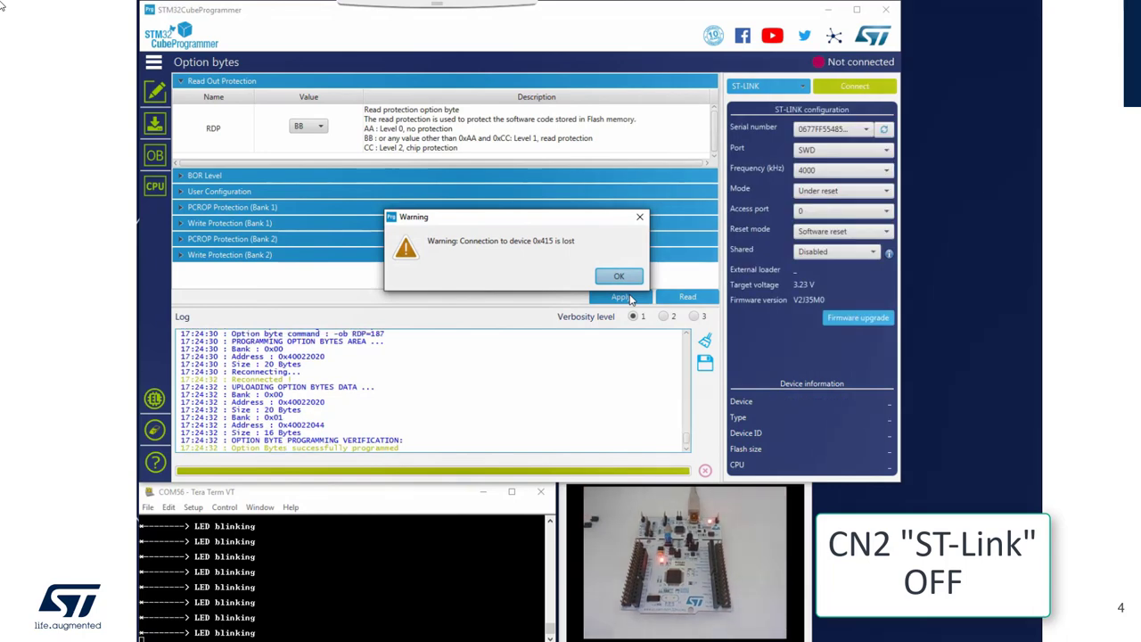
mouse_move(656, 314)
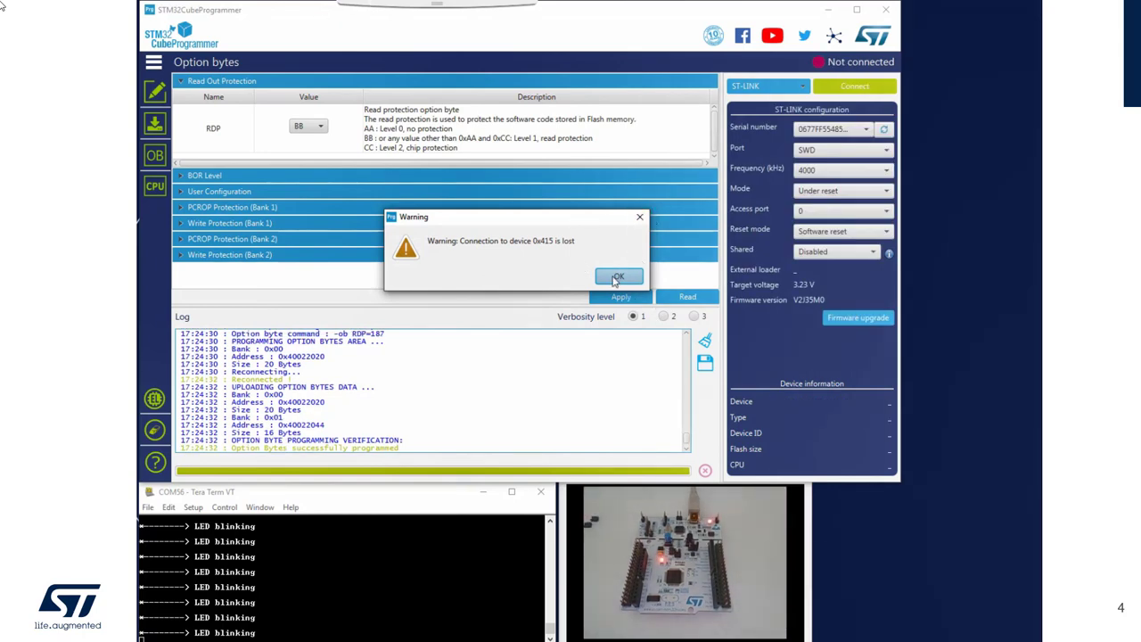
left_click(619, 277)
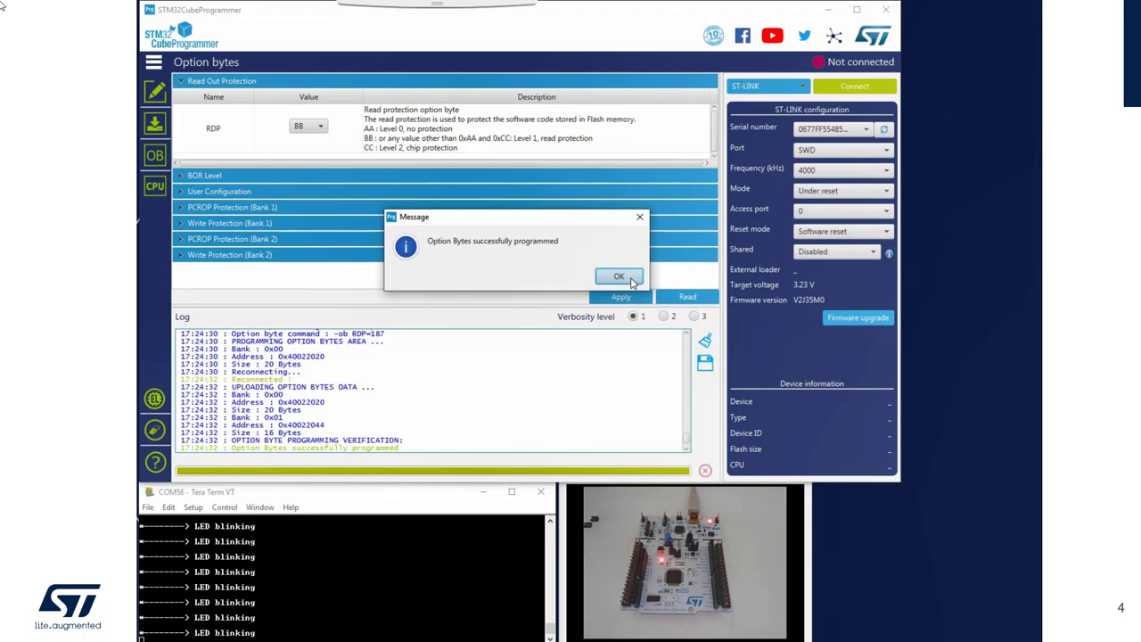
Acknowledge the 'Option Bytes successfully programmed' message.
left_click(618, 274)
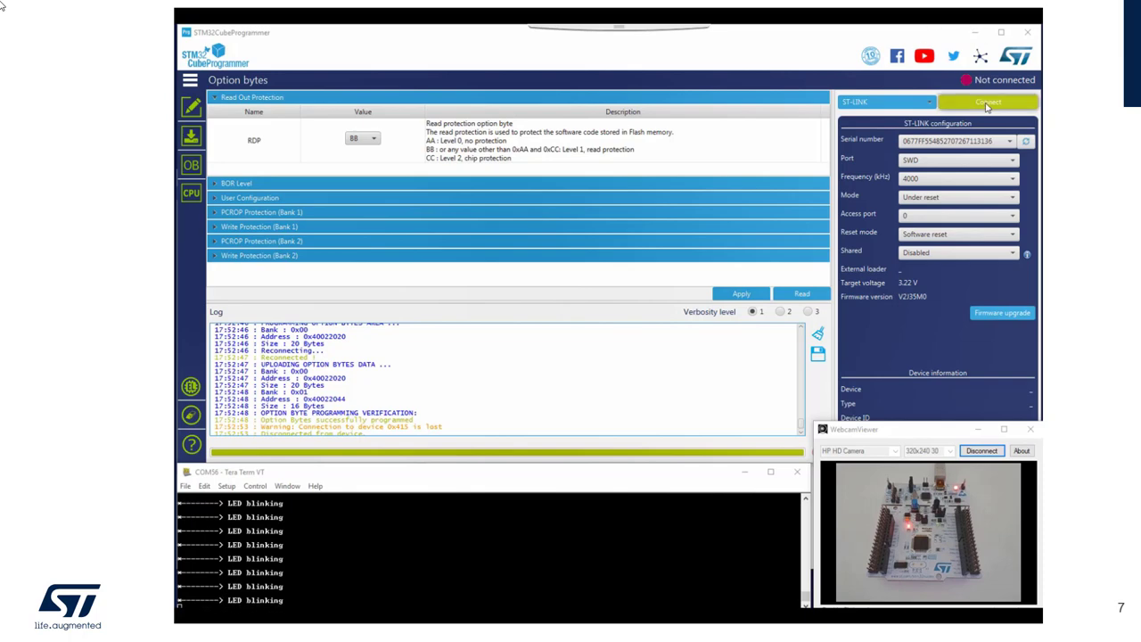
Reconnect past the read error and program read-out protection back to AA (level 0).
left_click(988, 101)
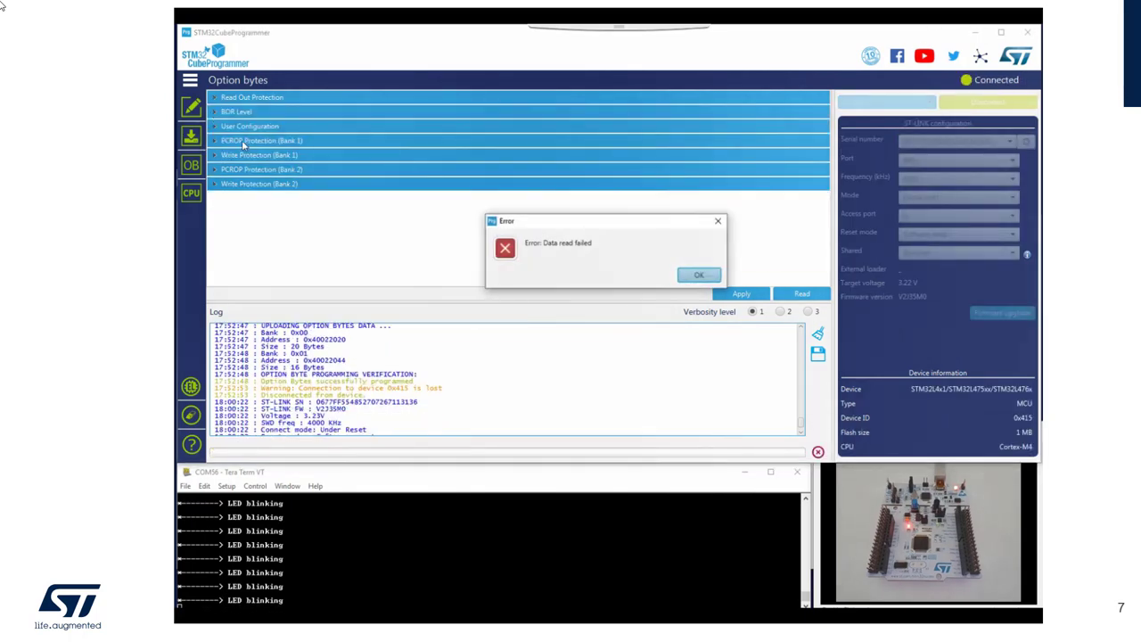
left_click(699, 275)
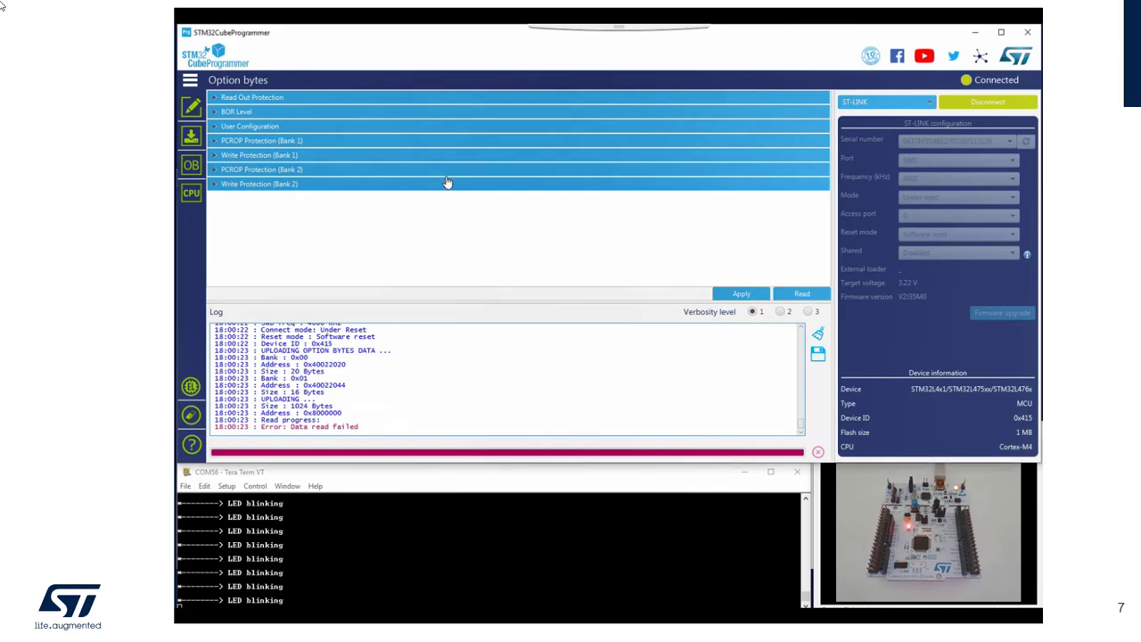
left_click(253, 96)
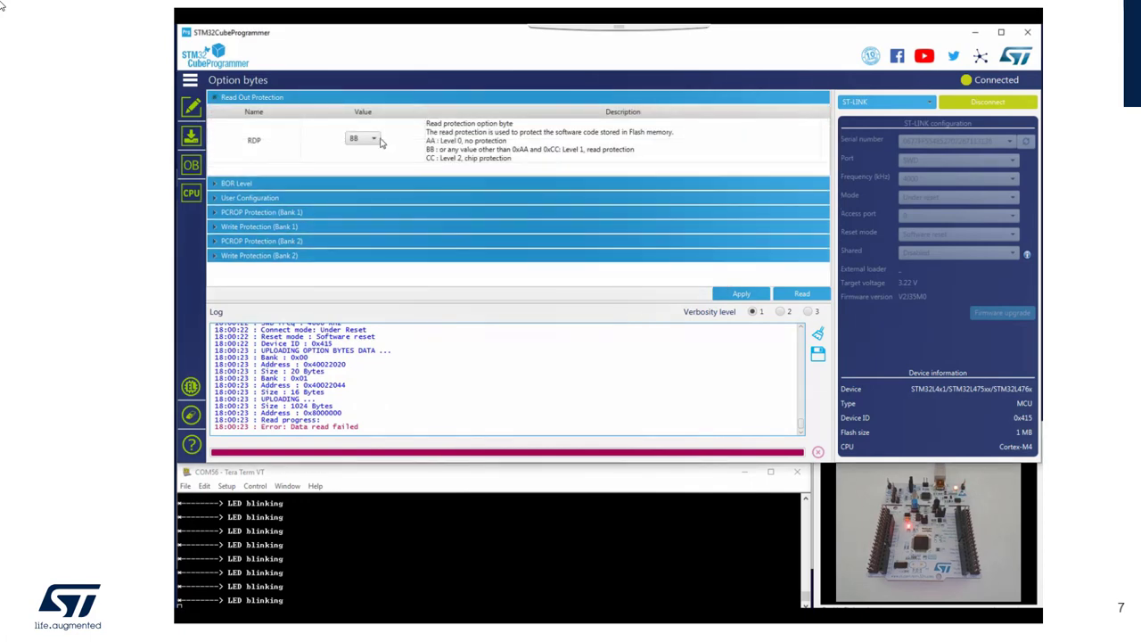
left_click(360, 139)
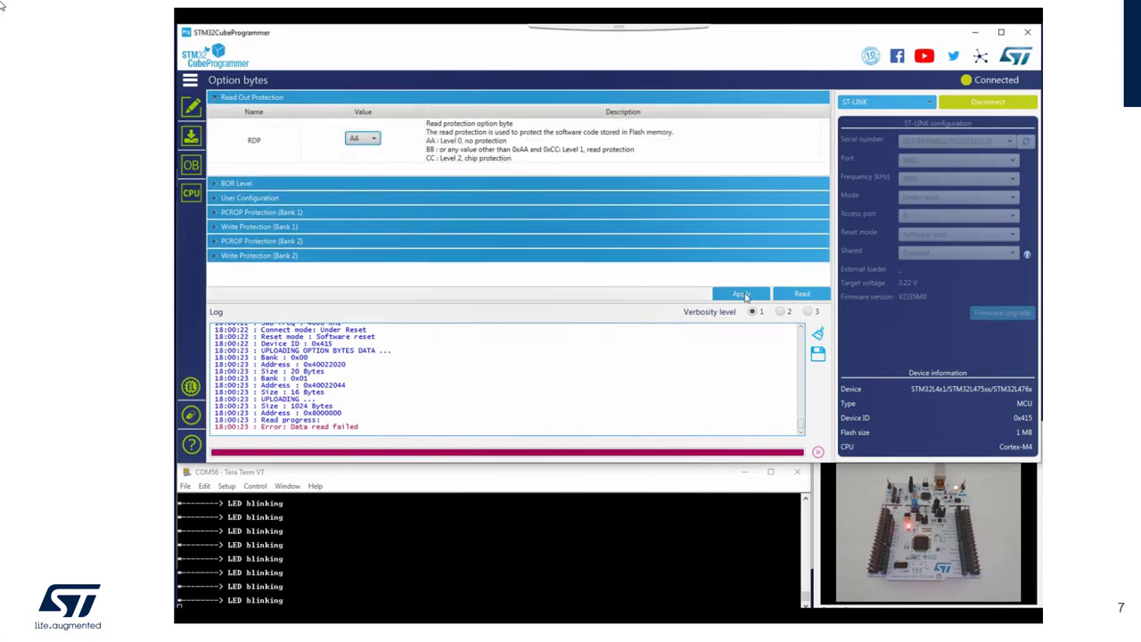
left_click(739, 294)
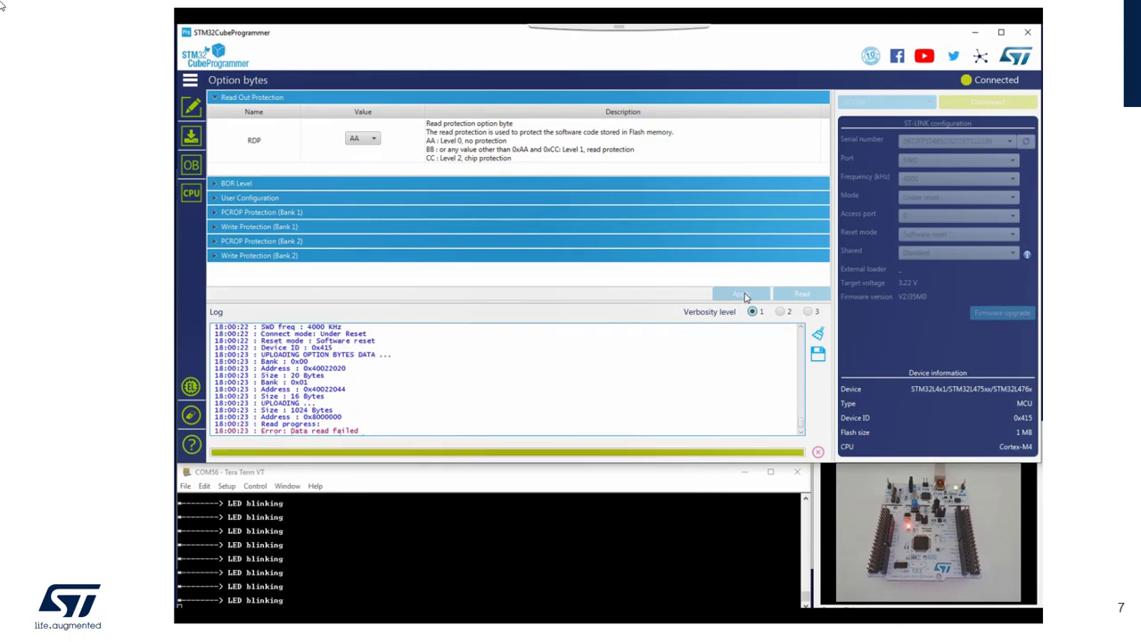
left_click(742, 292)
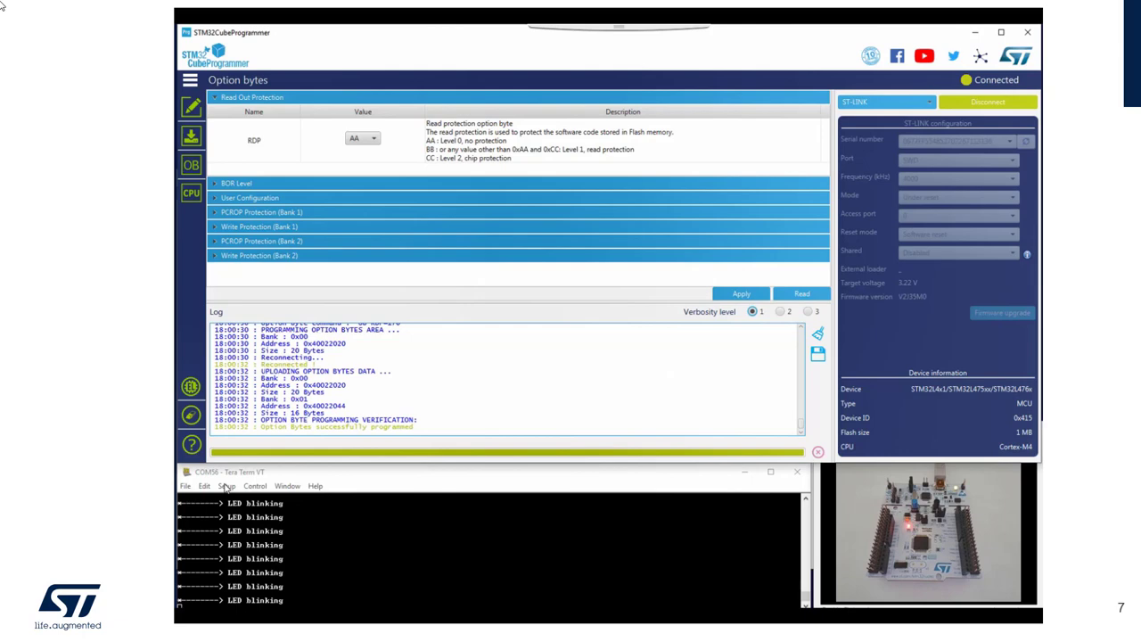
Clear the Tera Term serial terminal screen.
left_click(203, 485)
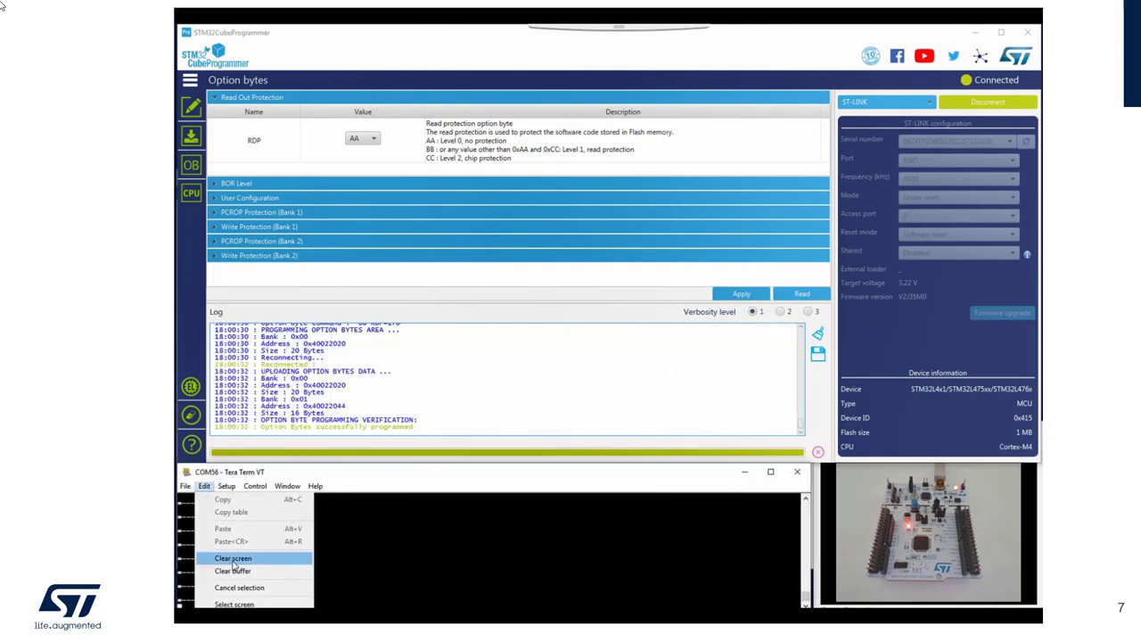
left_click(232, 558)
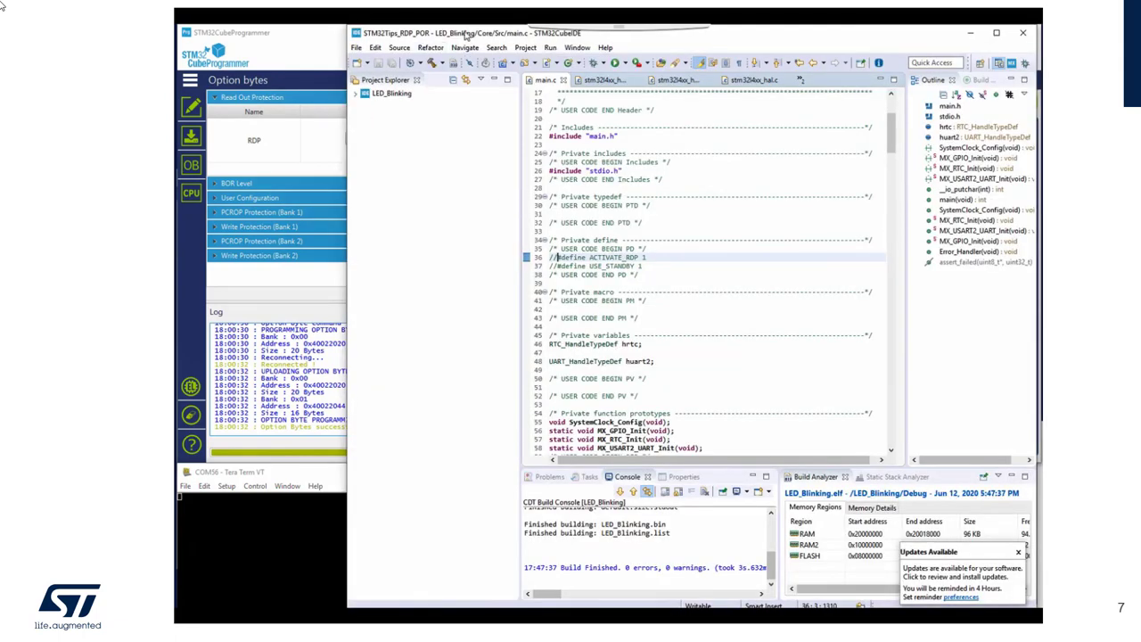
mouse_move(563, 199)
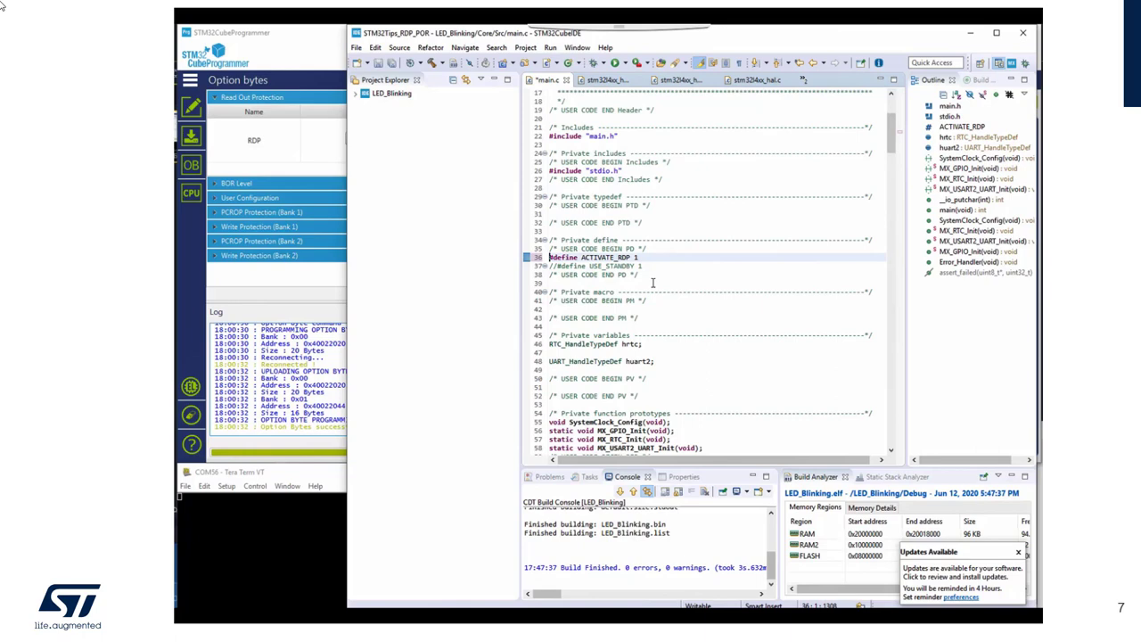
Review the option-byte programming code in main.c and build LED_Blinking with ACTIVATE_RDP enabled.
scroll("down", 3)
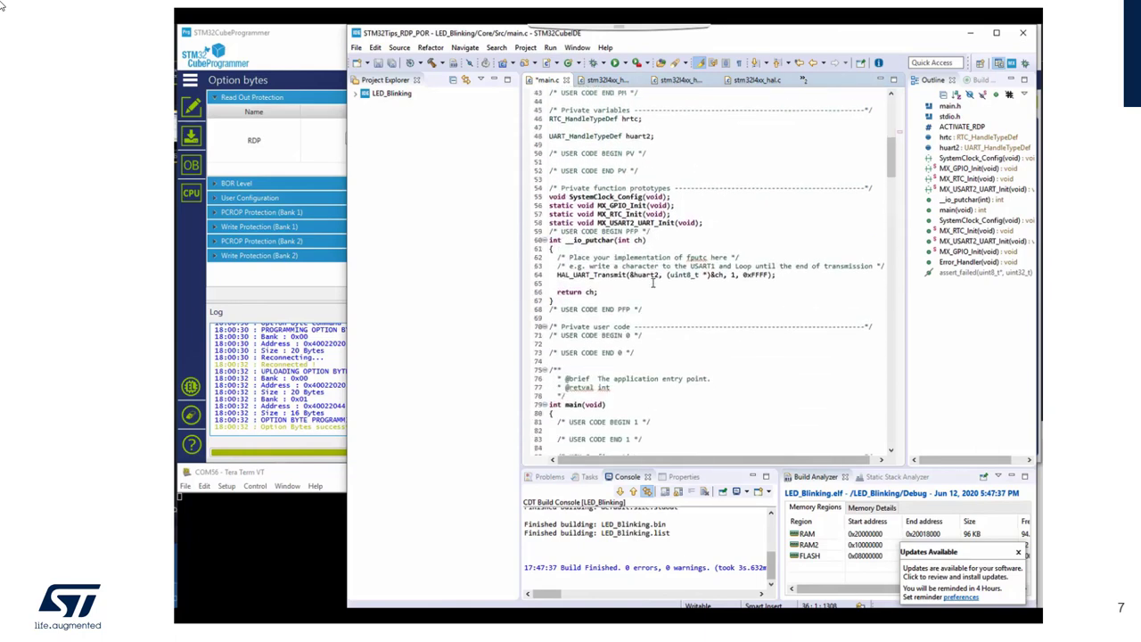
scroll("down", 3)
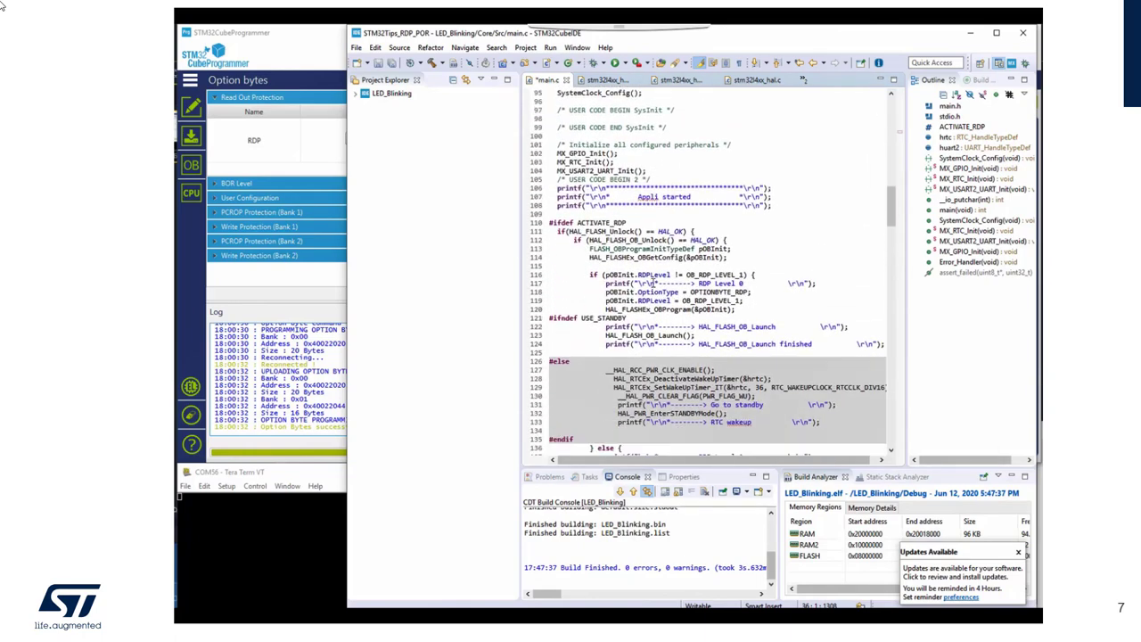
scroll("up", 3)
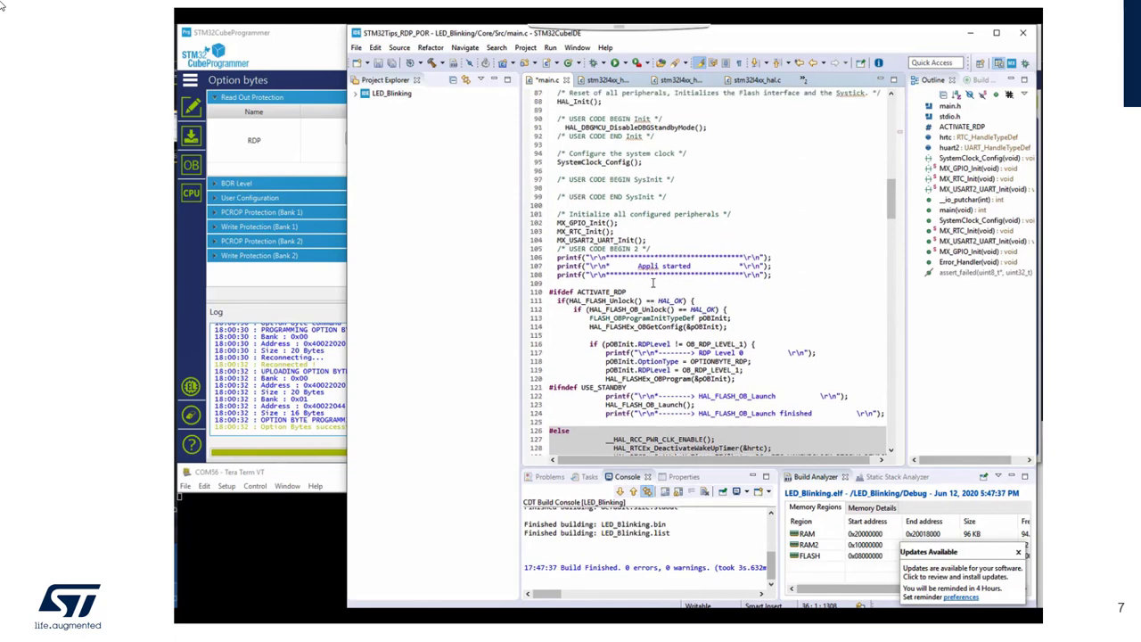
left_click_drag(578, 299, 727, 328)
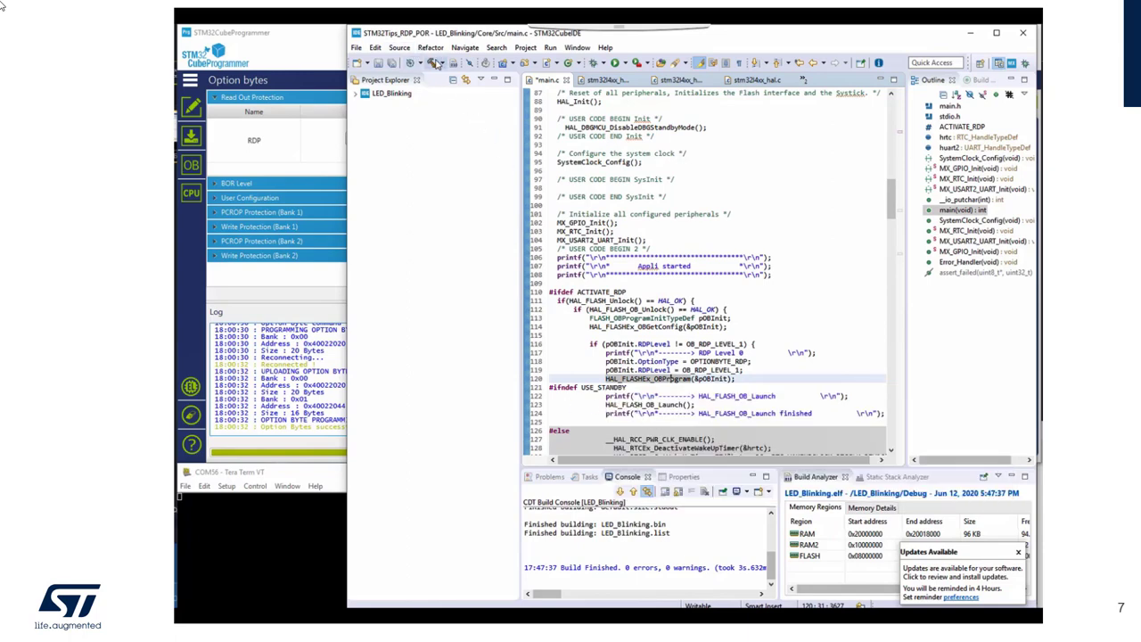
left_click(435, 62)
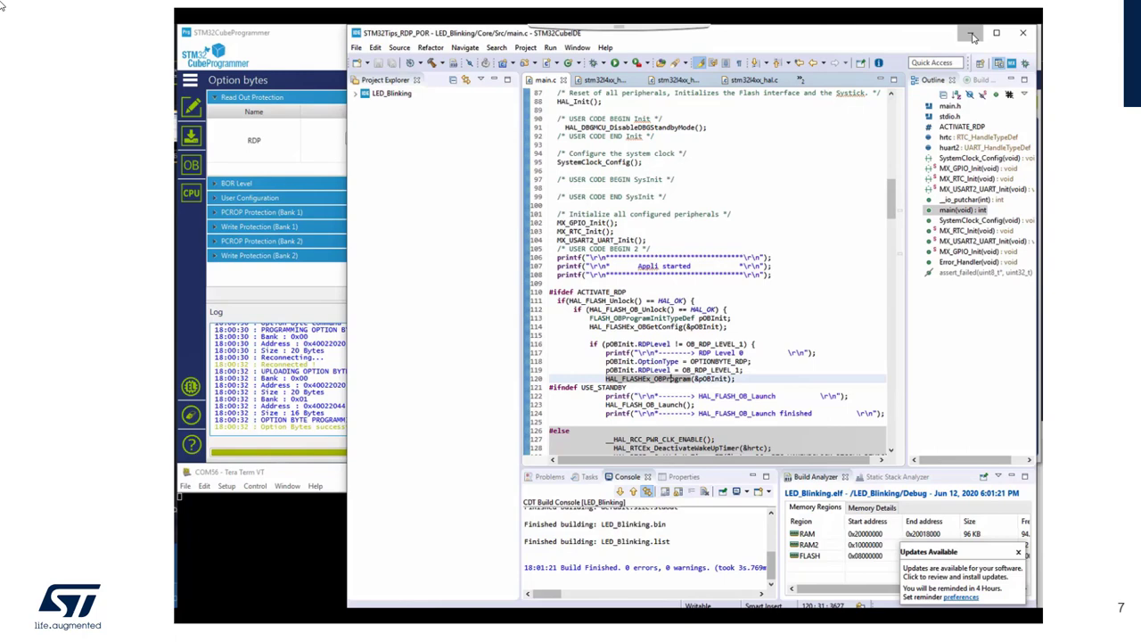
Program the rebuilt LED_Blinking.elf and acknowledge the download-complete and connection-lost messages.
left_click(970, 32)
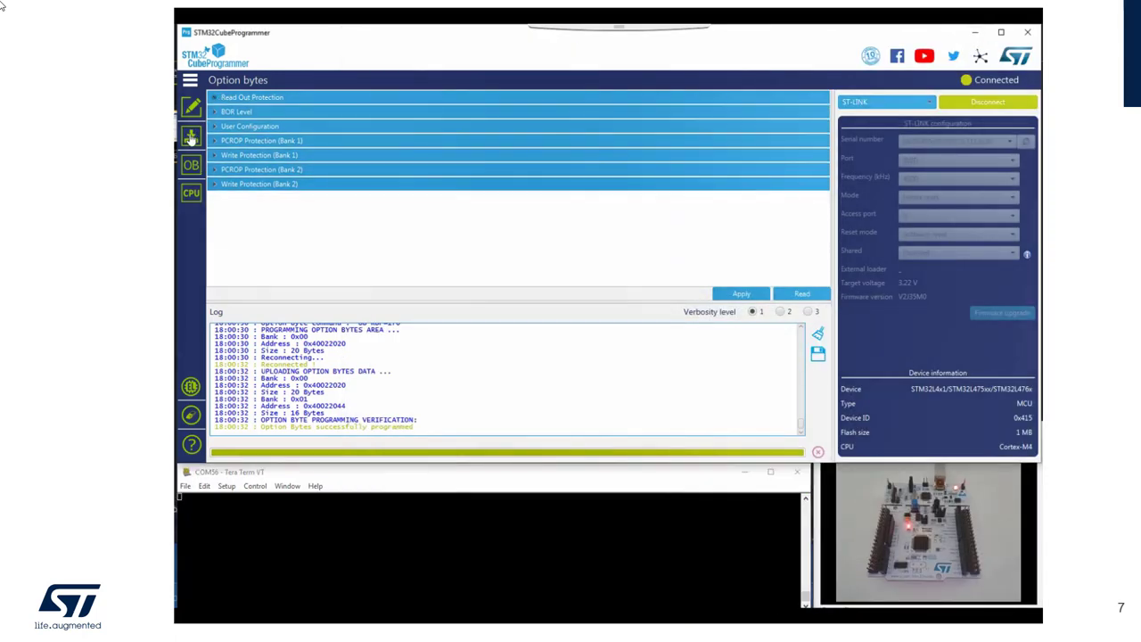
left_click(191, 136)
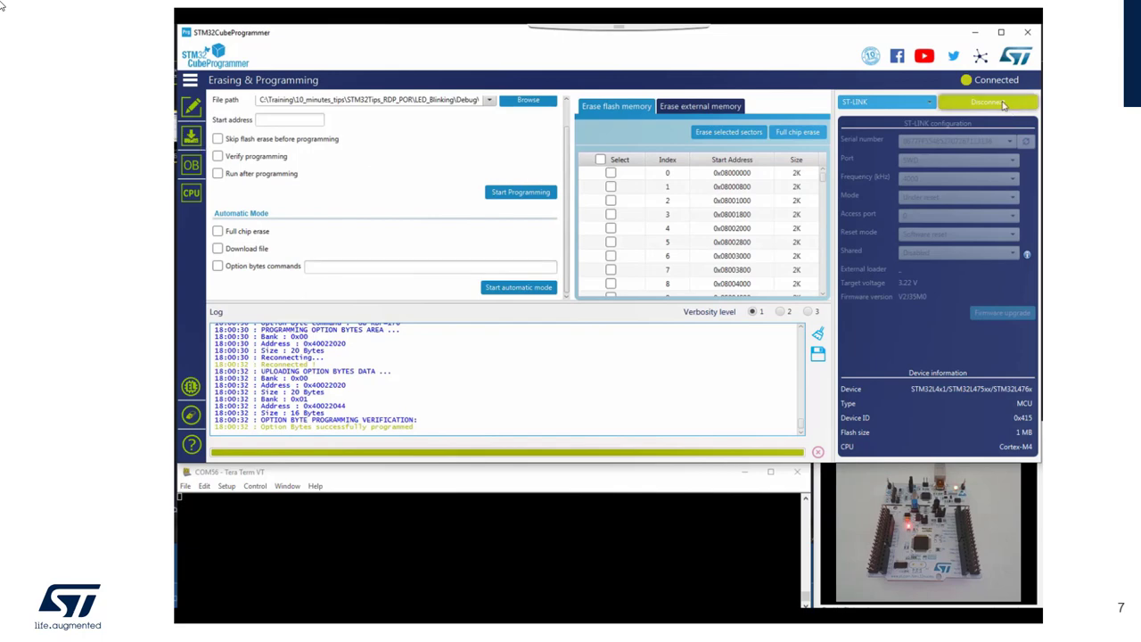
left_click(521, 193)
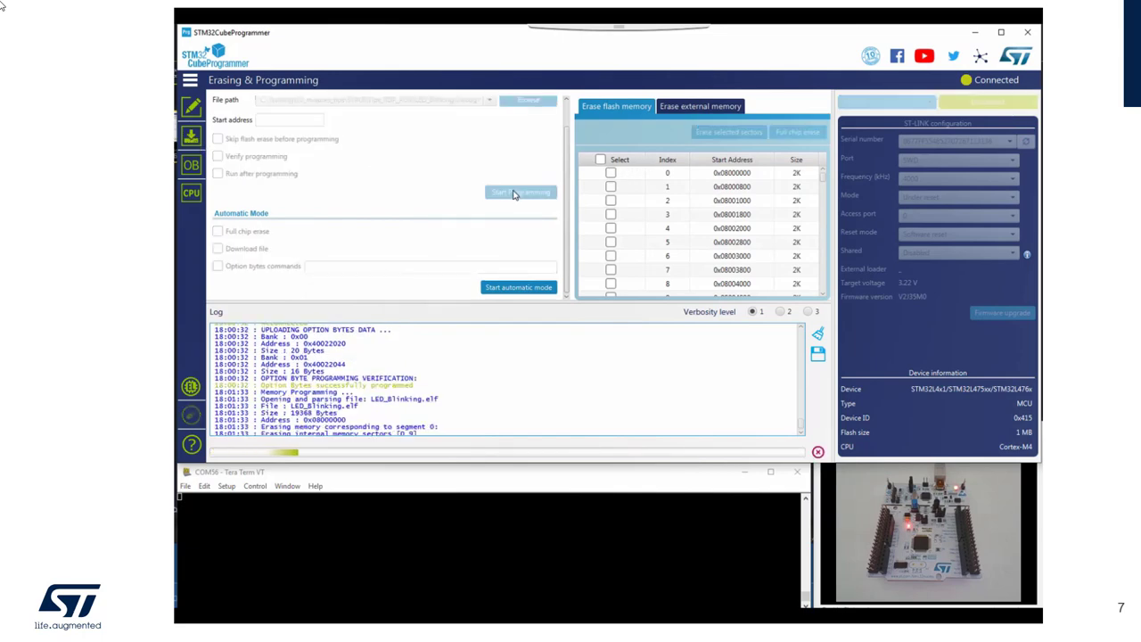
left_click(521, 193)
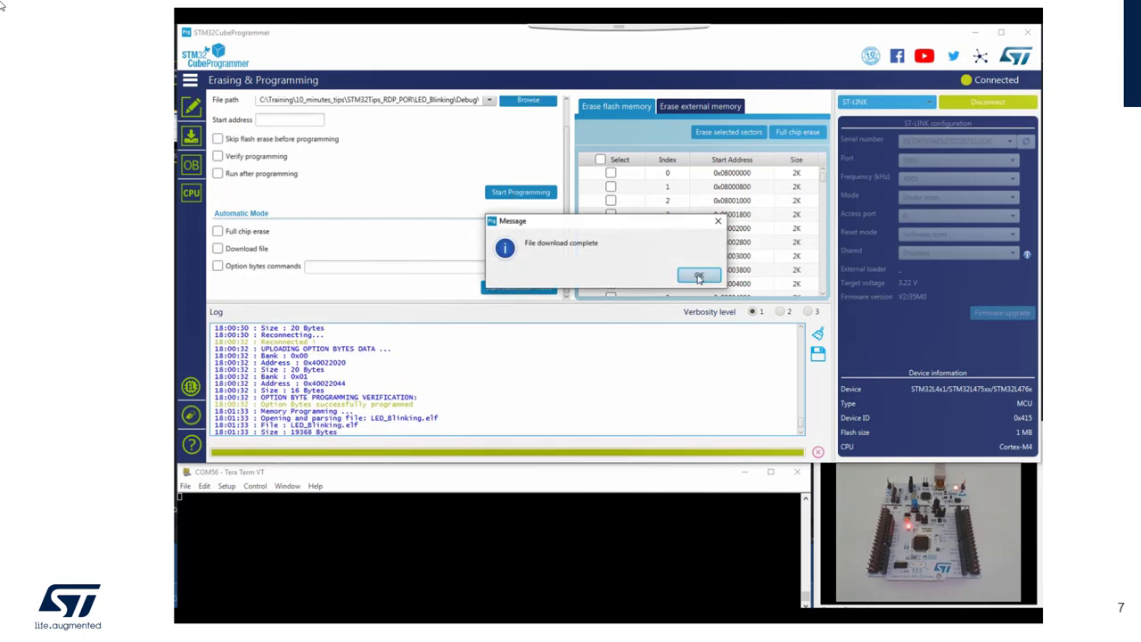
left_click(698, 275)
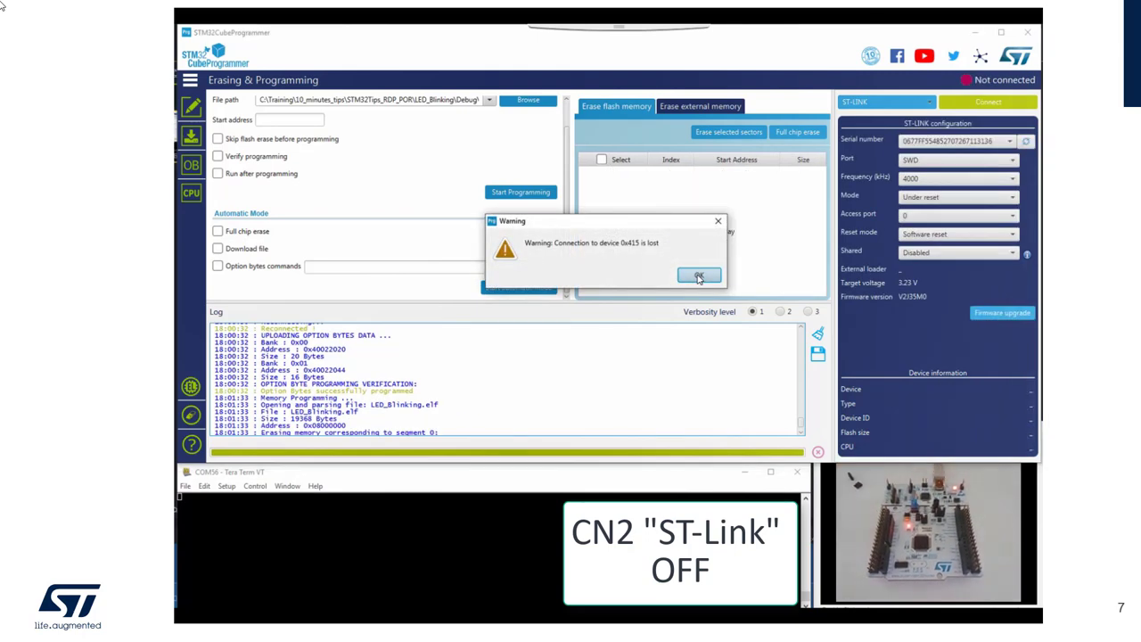
left_click(699, 275)
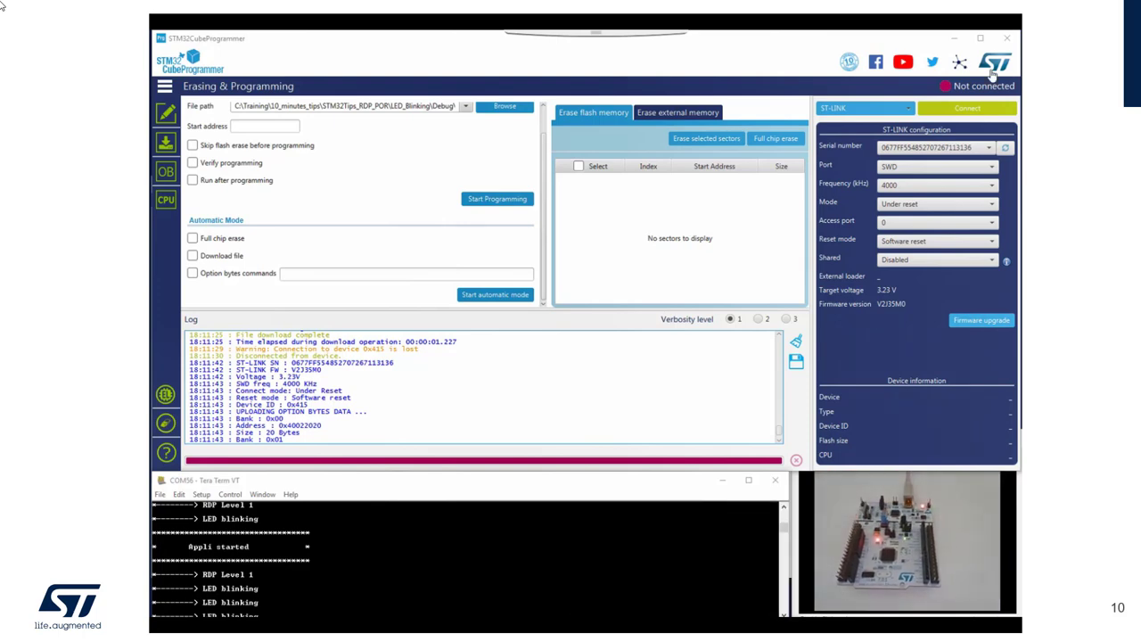
Reconnect, program RDP back to AA and read the flash, now all FFFFFFFF.
left_click(966, 109)
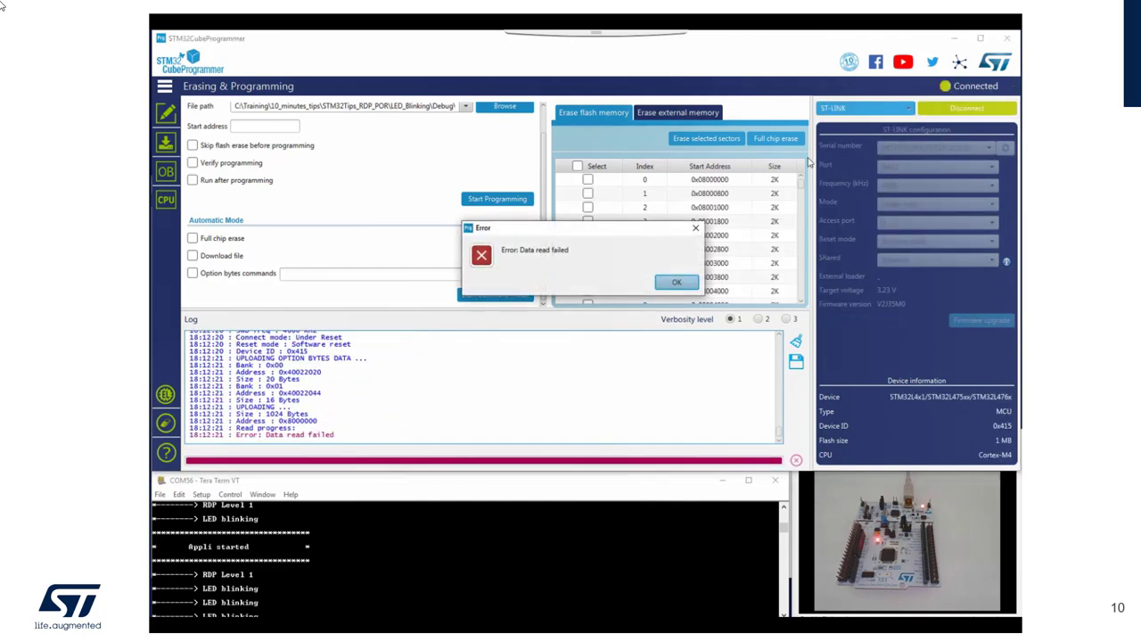
left_click(676, 281)
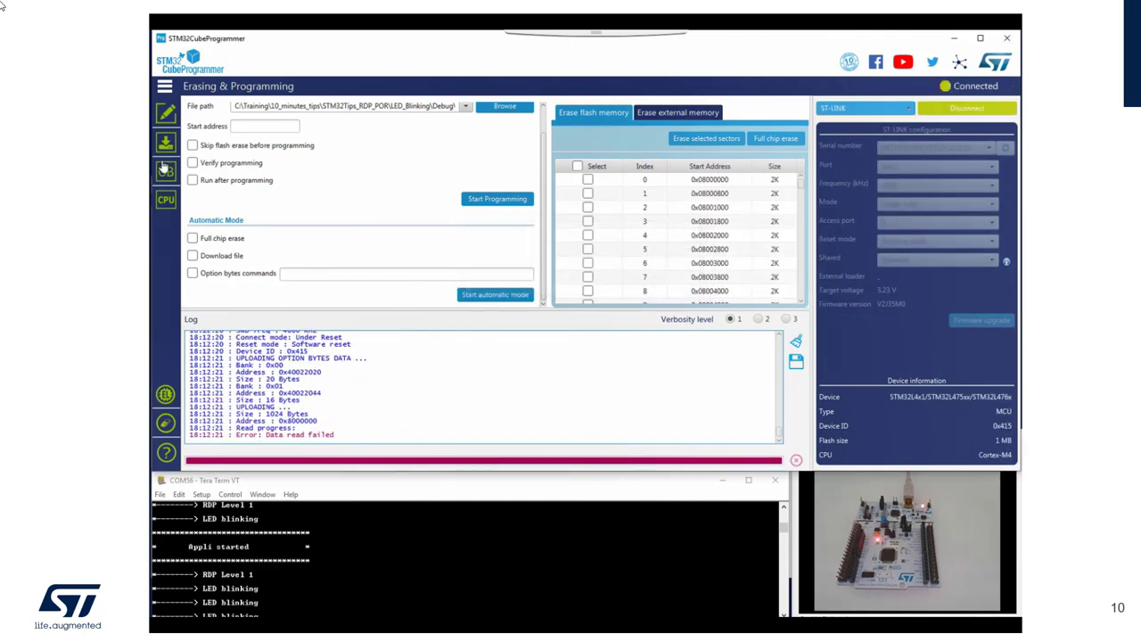
left_click(164, 171)
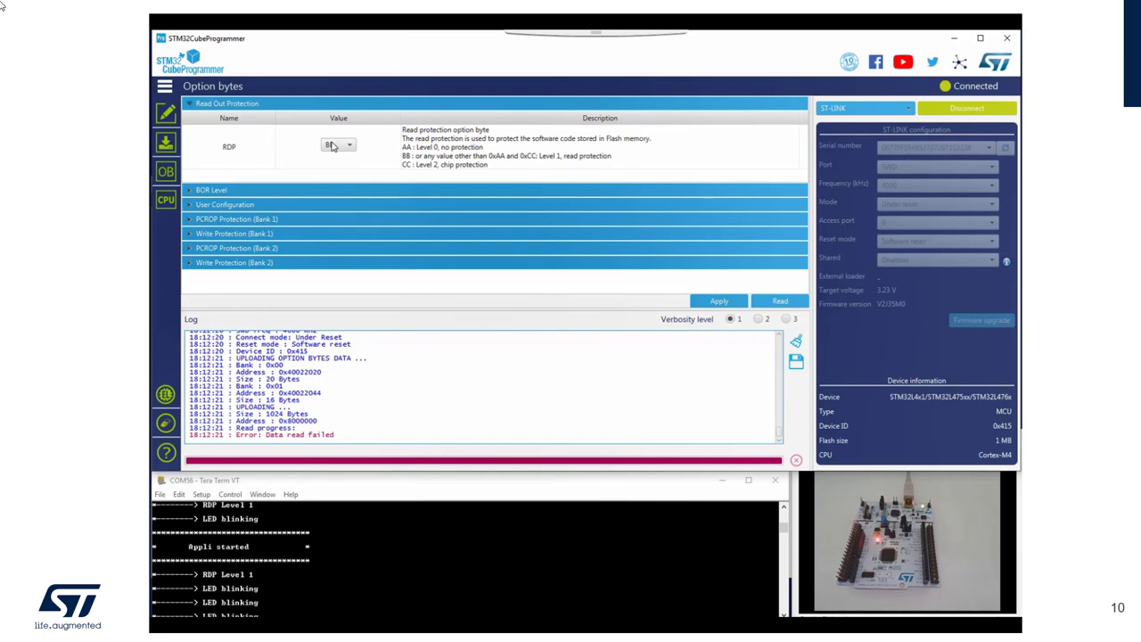
left_click(337, 144)
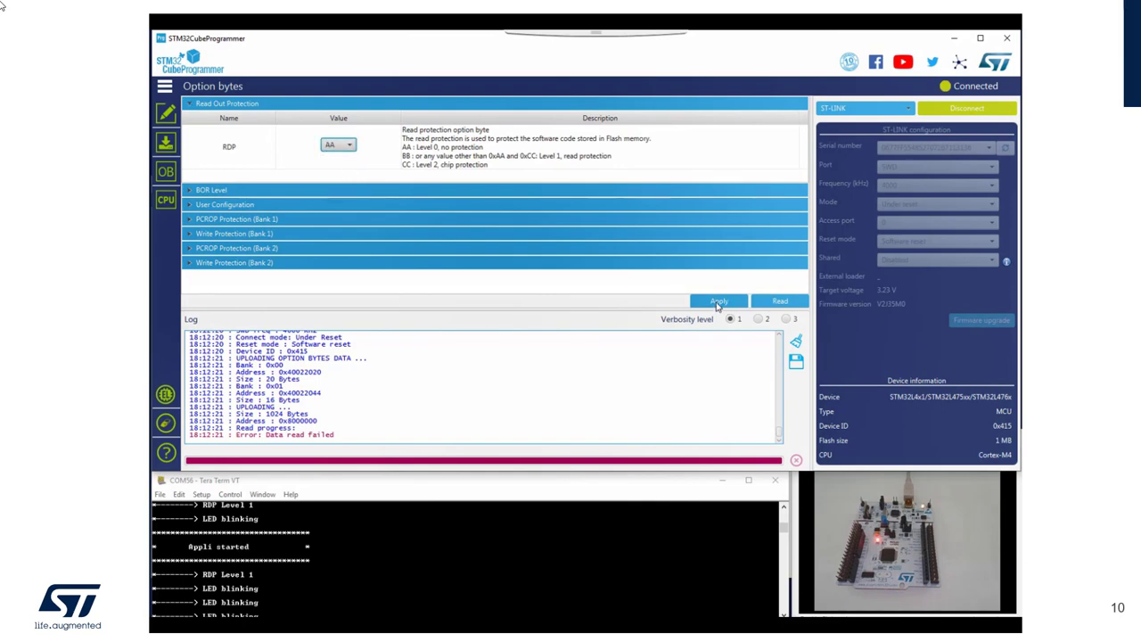
left_click(718, 299)
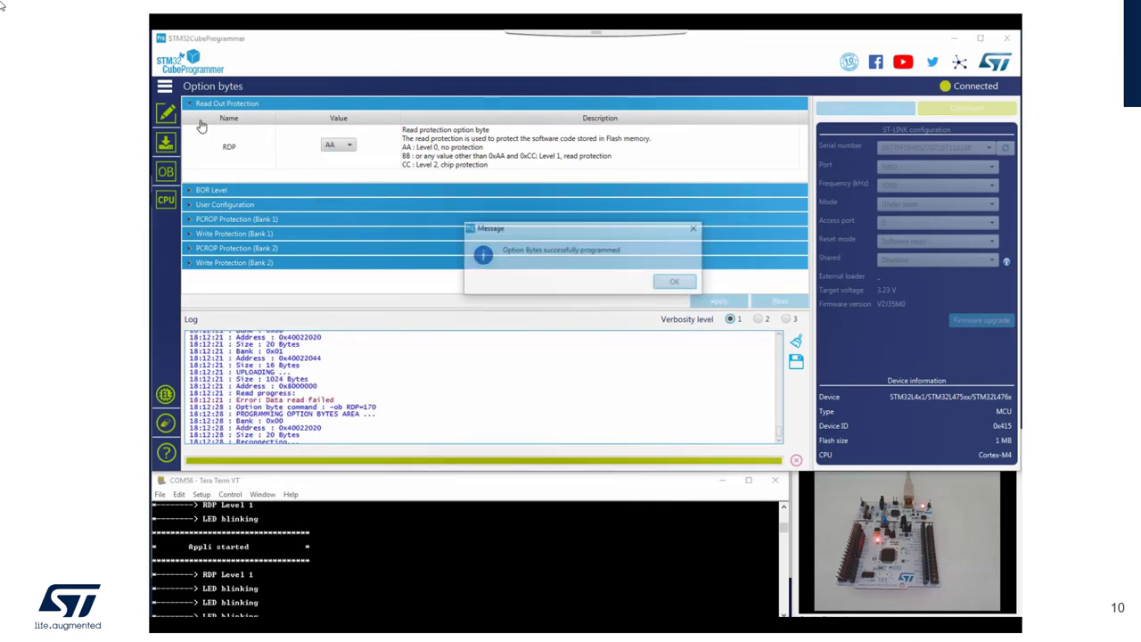
left_click(674, 282)
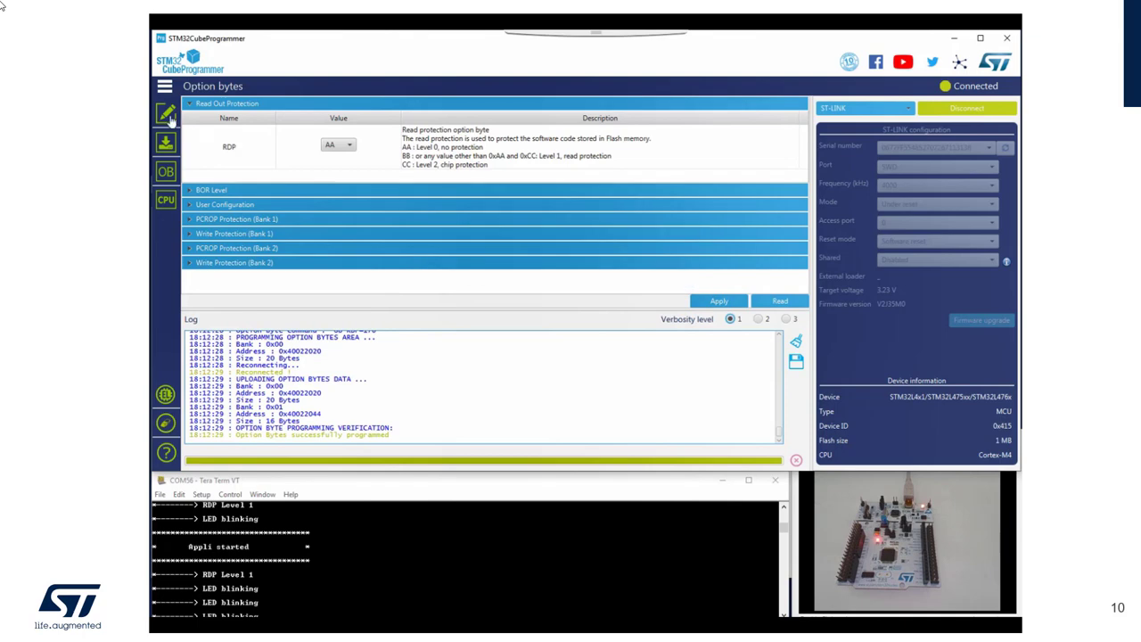
left_click(165, 115)
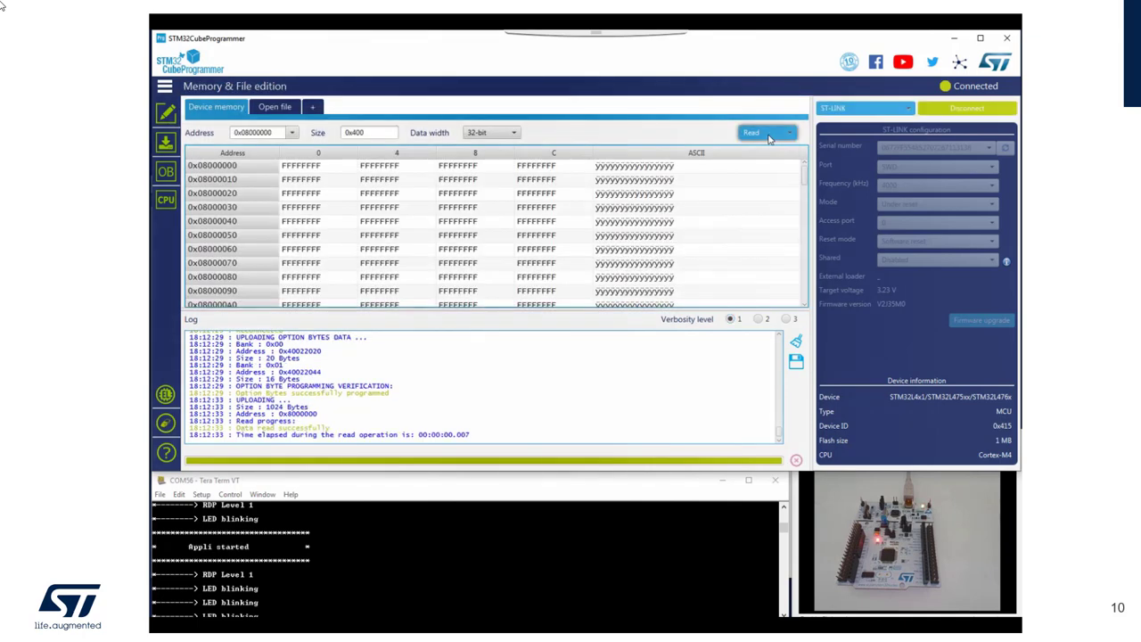
Clear the Tera Term serial terminal buffer.
left_click(200, 494)
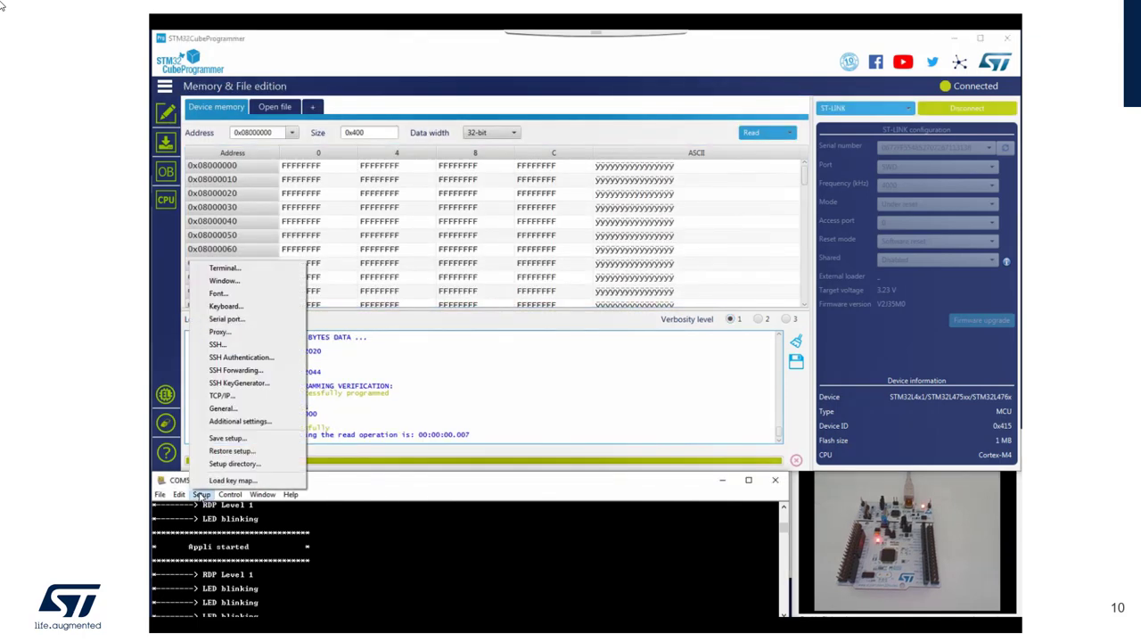
left_click(178, 493)
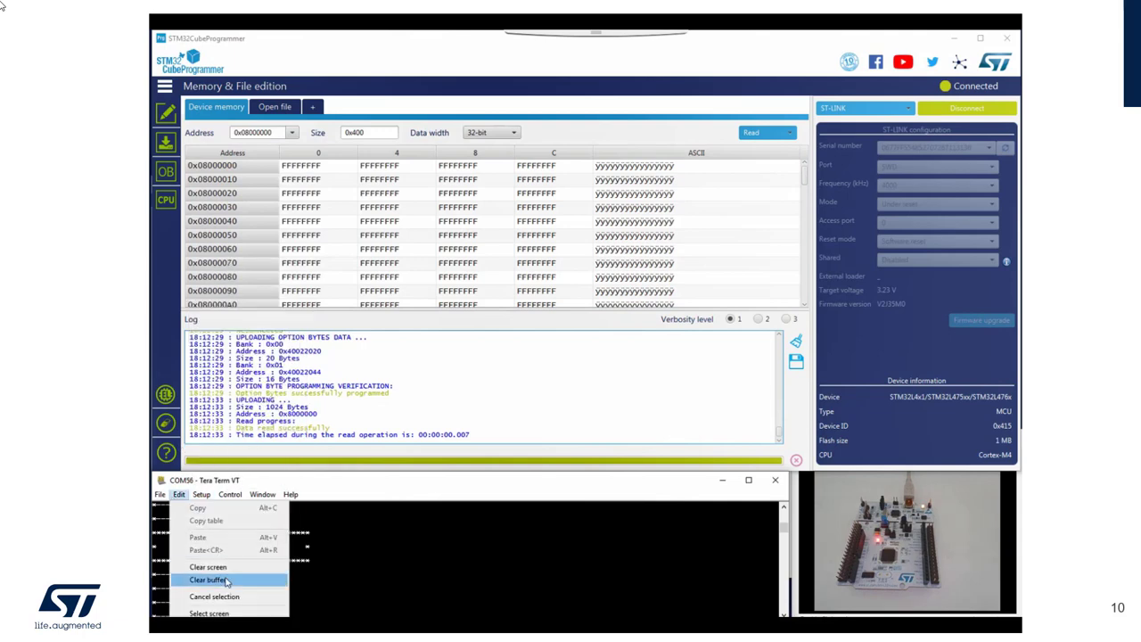
left_click(207, 580)
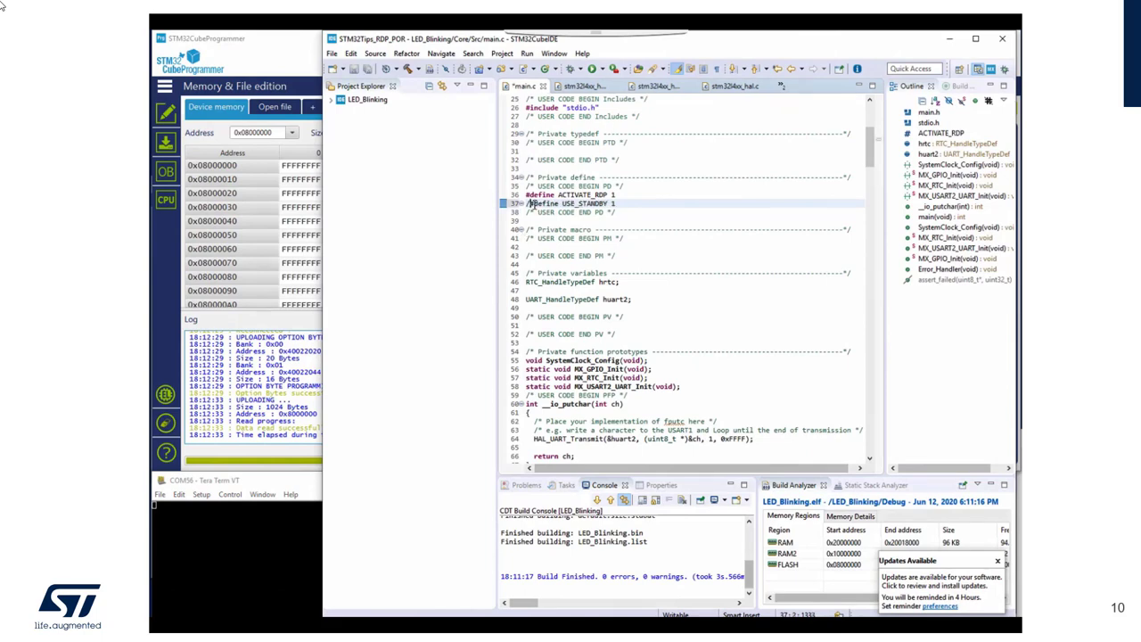
scroll("down", 3)
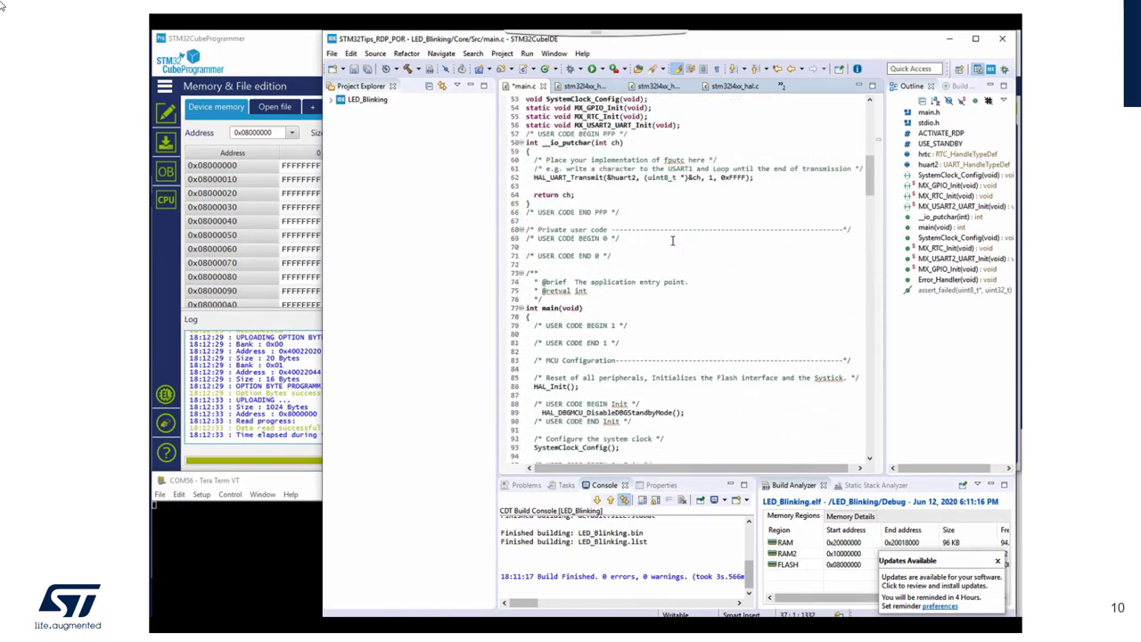
scroll("down", 3)
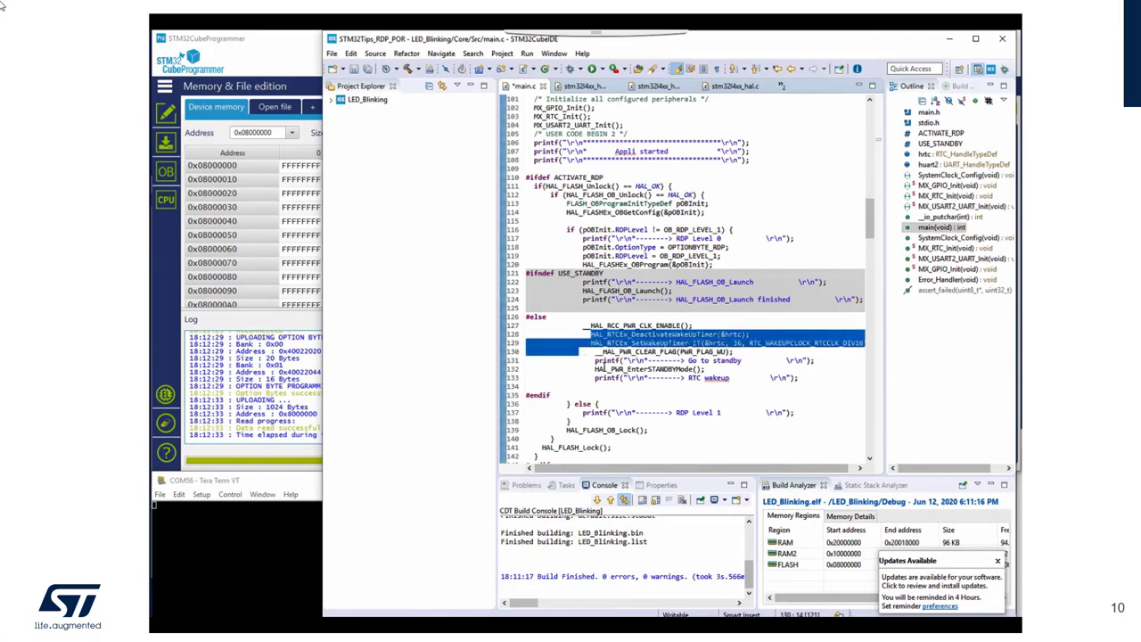
mouse_move(642, 369)
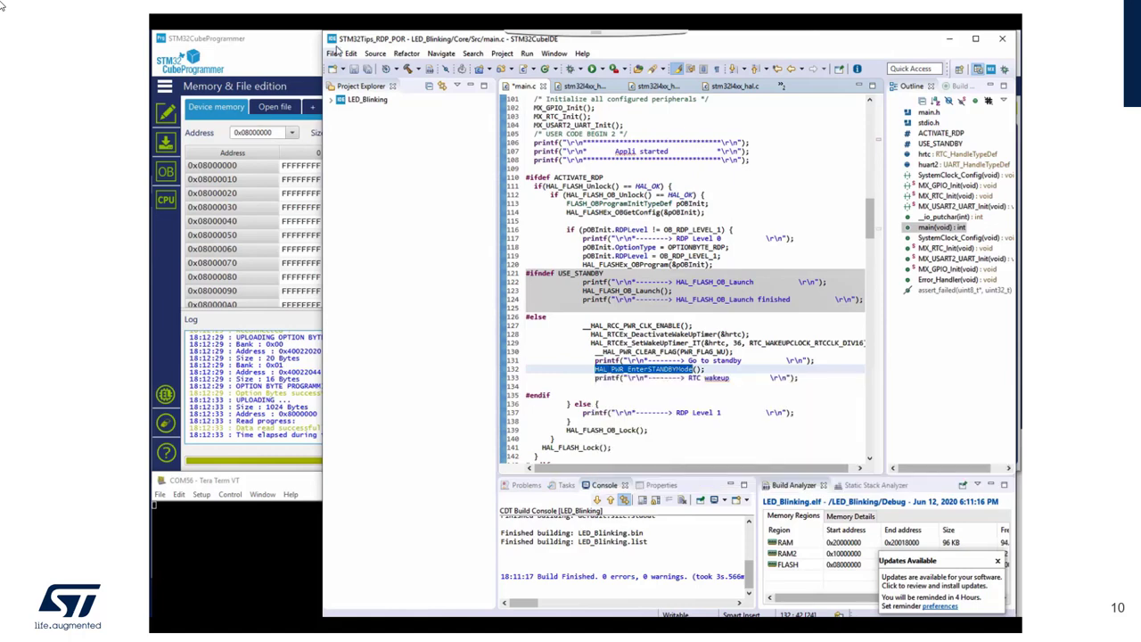
mouse_move(410, 70)
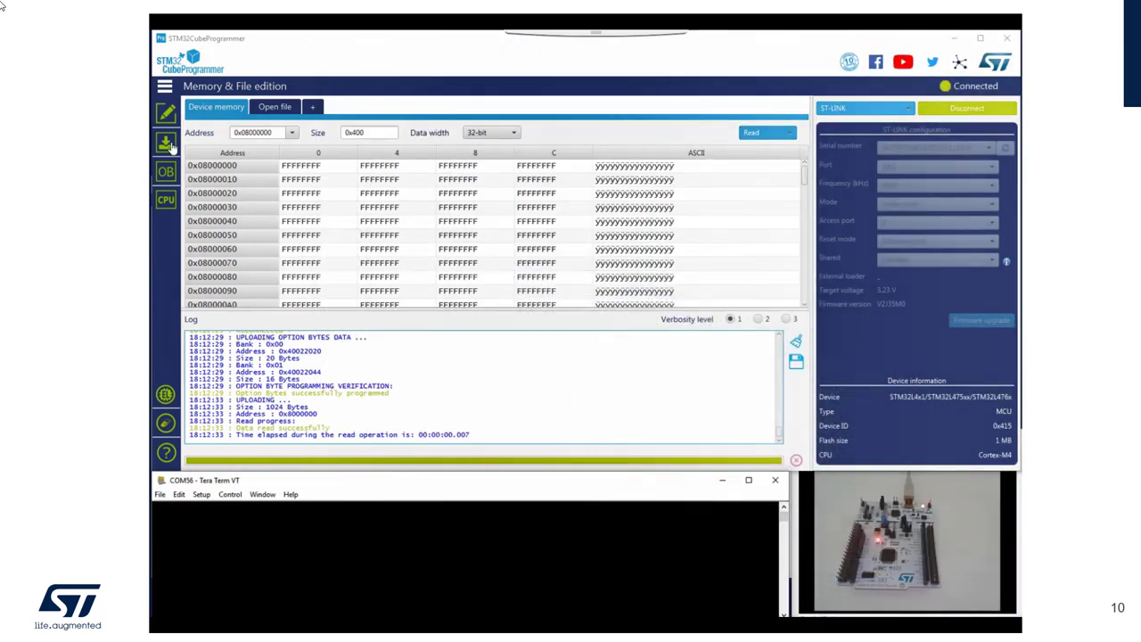
Program LED_Blinking.elf again and watch the terminal report standby and restart at RDP Level 1.
left_click(166, 144)
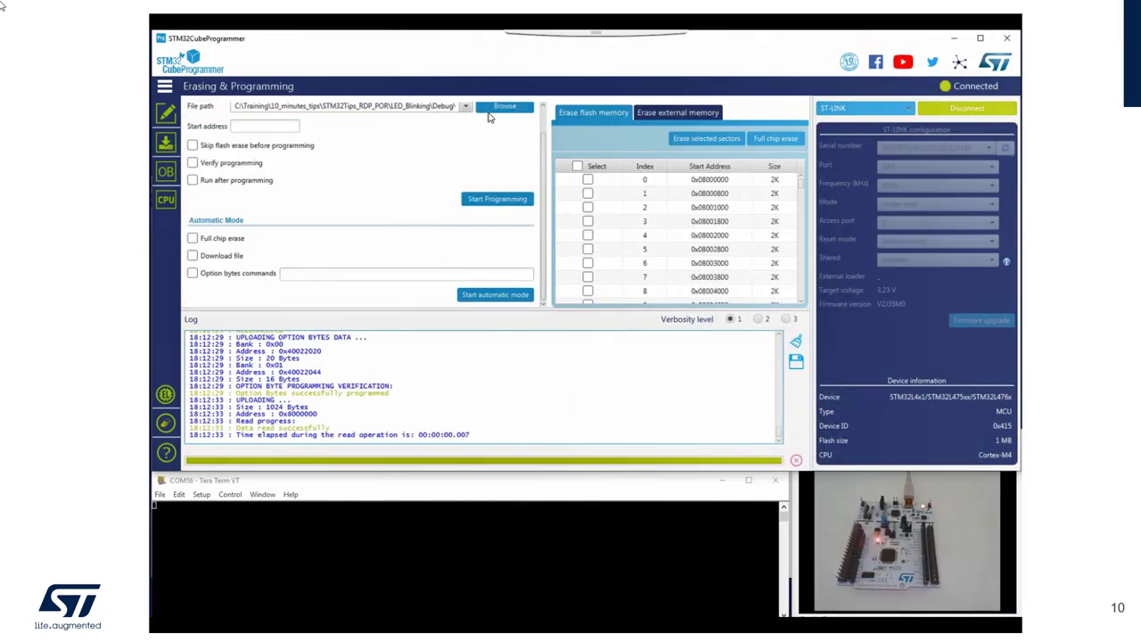
left_click(496, 200)
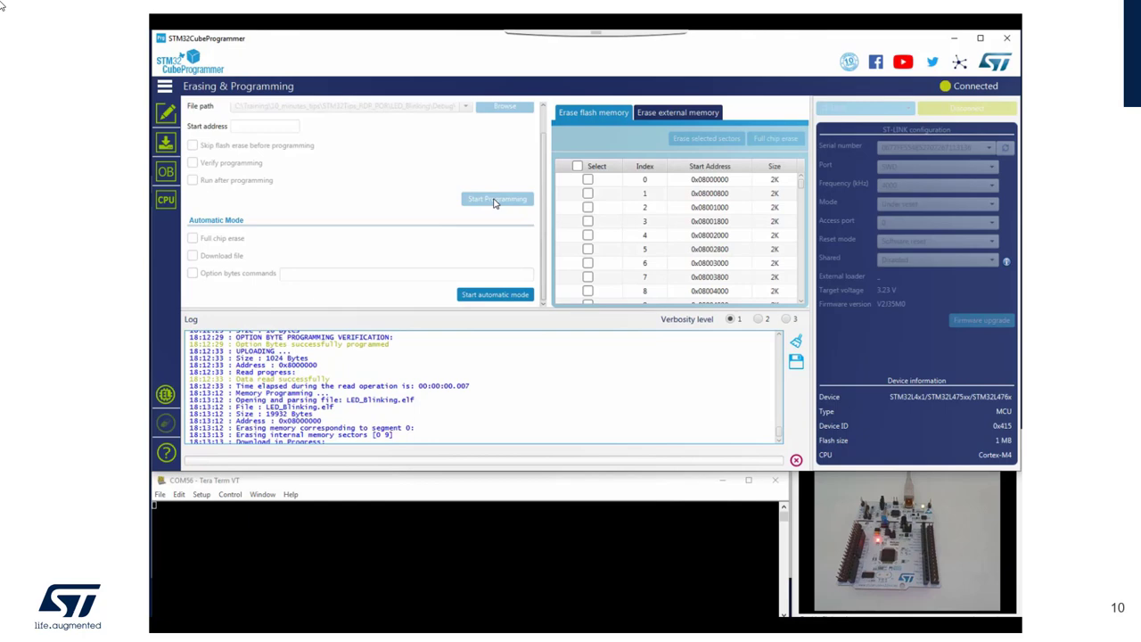
left_click(496, 198)
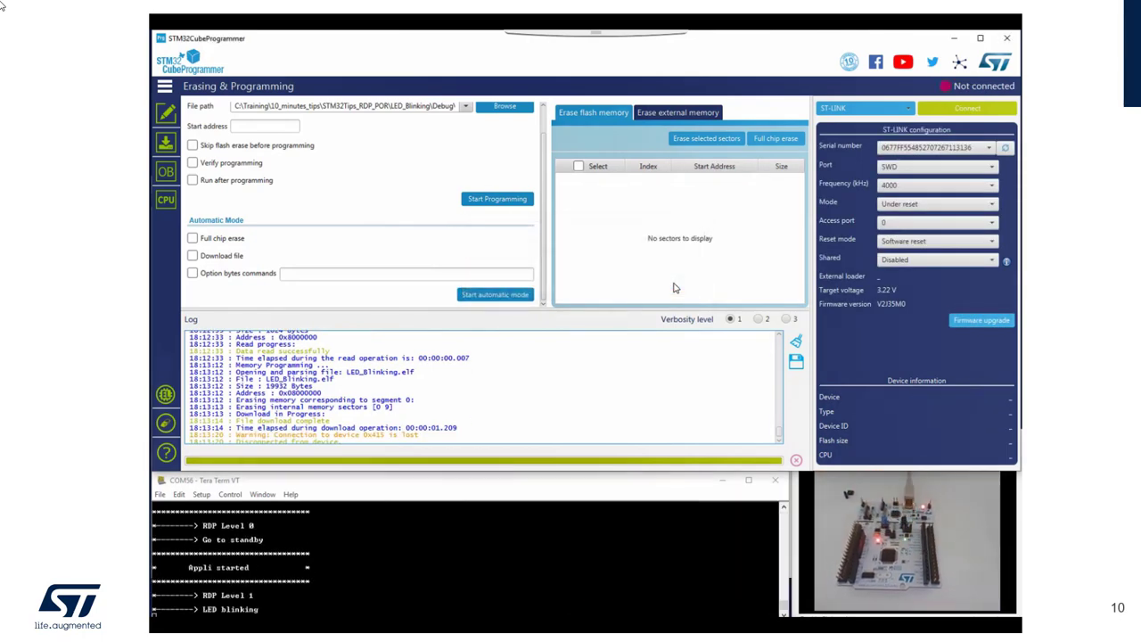
scroll("down", 3)
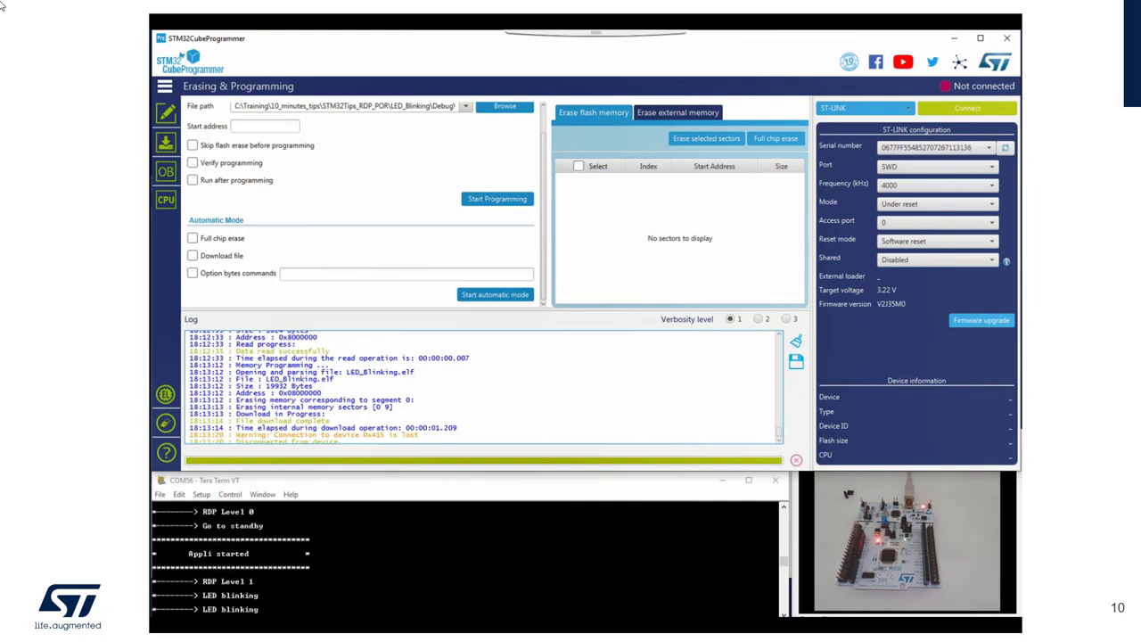
scroll("down", 3)
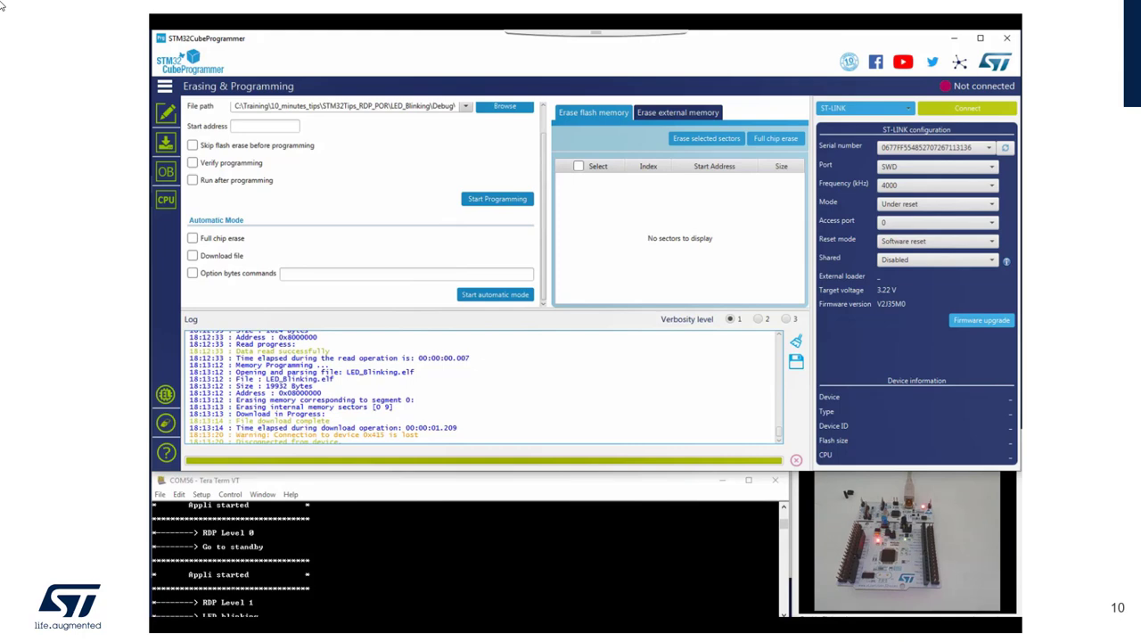
Attempt to reconnect and acknowledge the 'No STM32 target found' error.
left_click(967, 109)
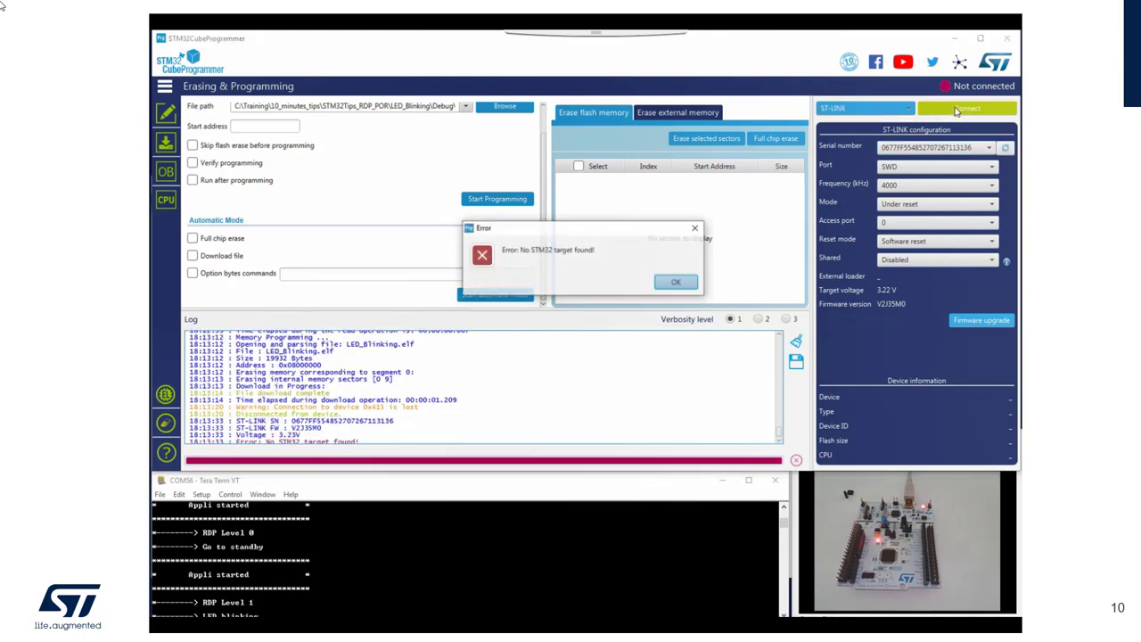
left_click(676, 282)
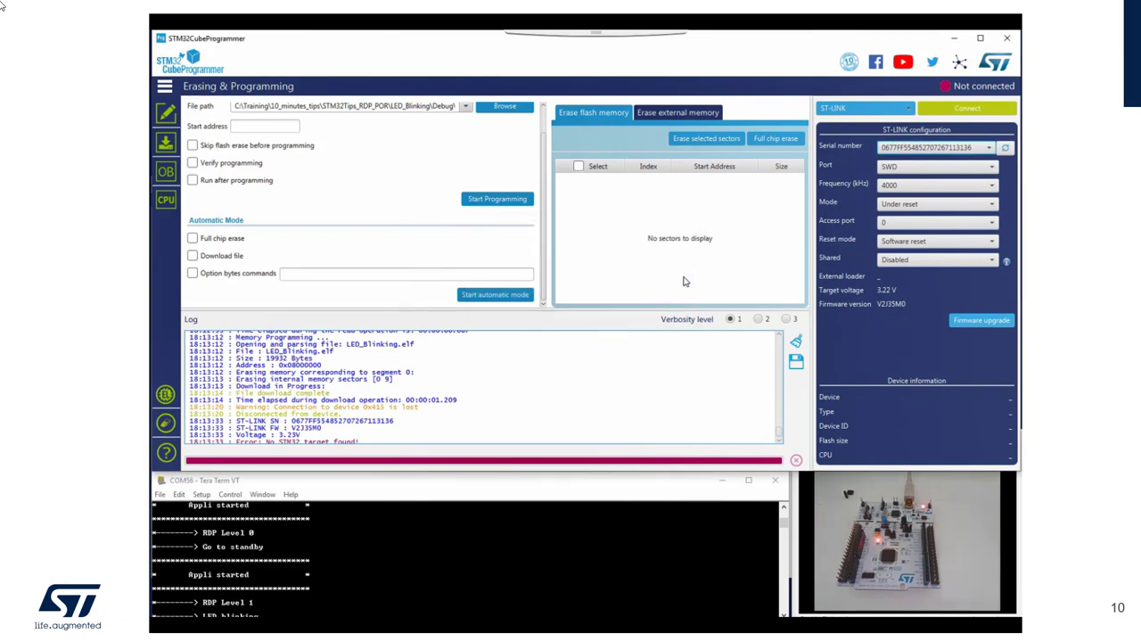